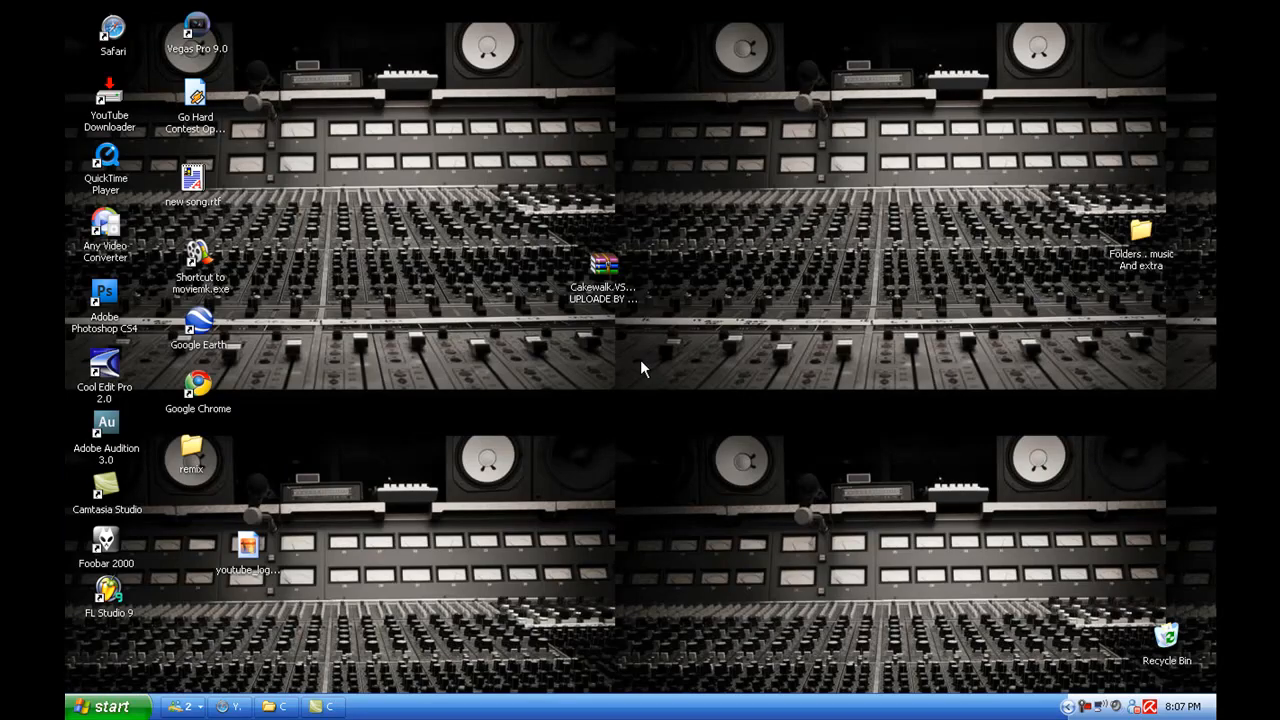
mouse_move(198, 478)
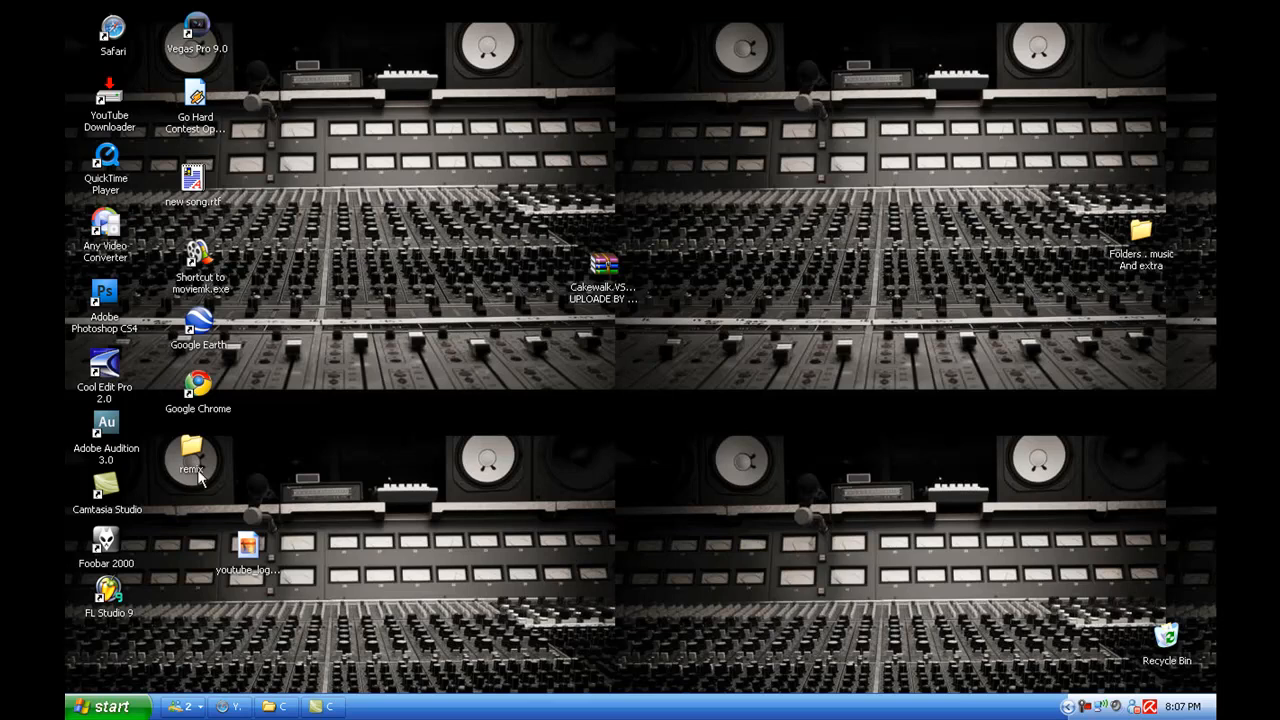
mouse_move(547, 421)
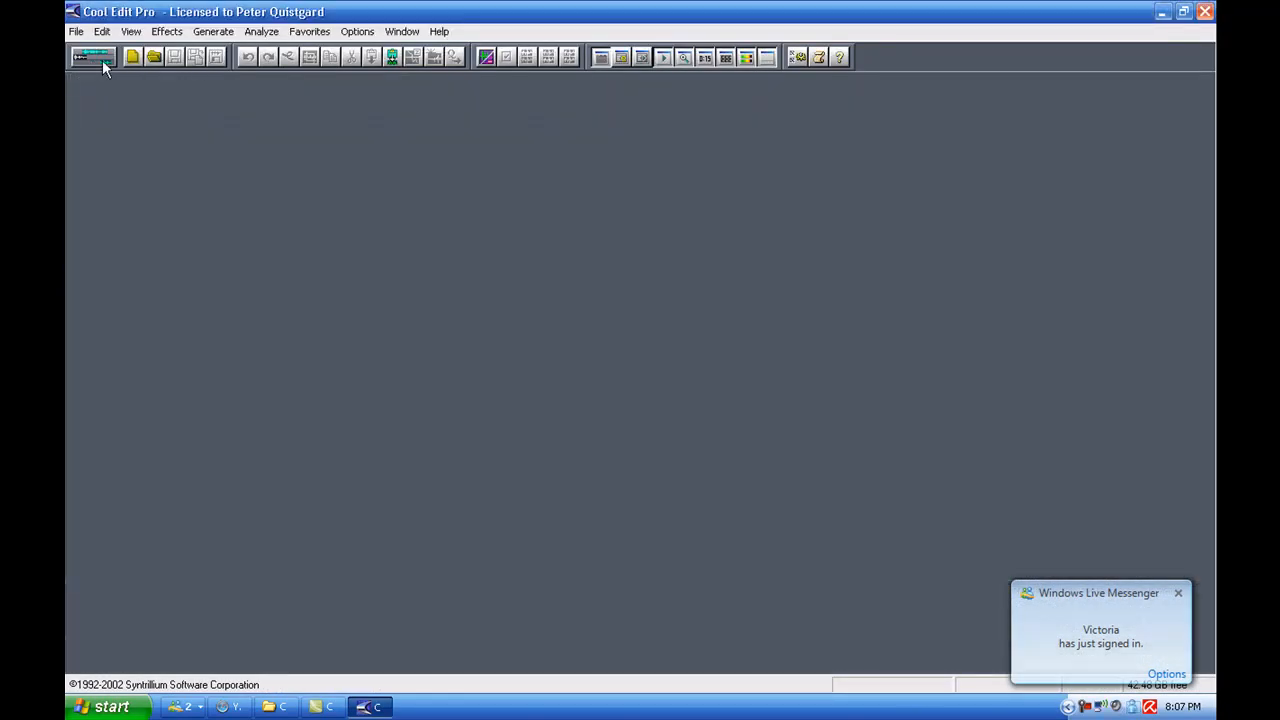
Step: Show the Track 1 waveform and browse Effects > DirectX > VST to AutoTuneVST
left_click(92, 56)
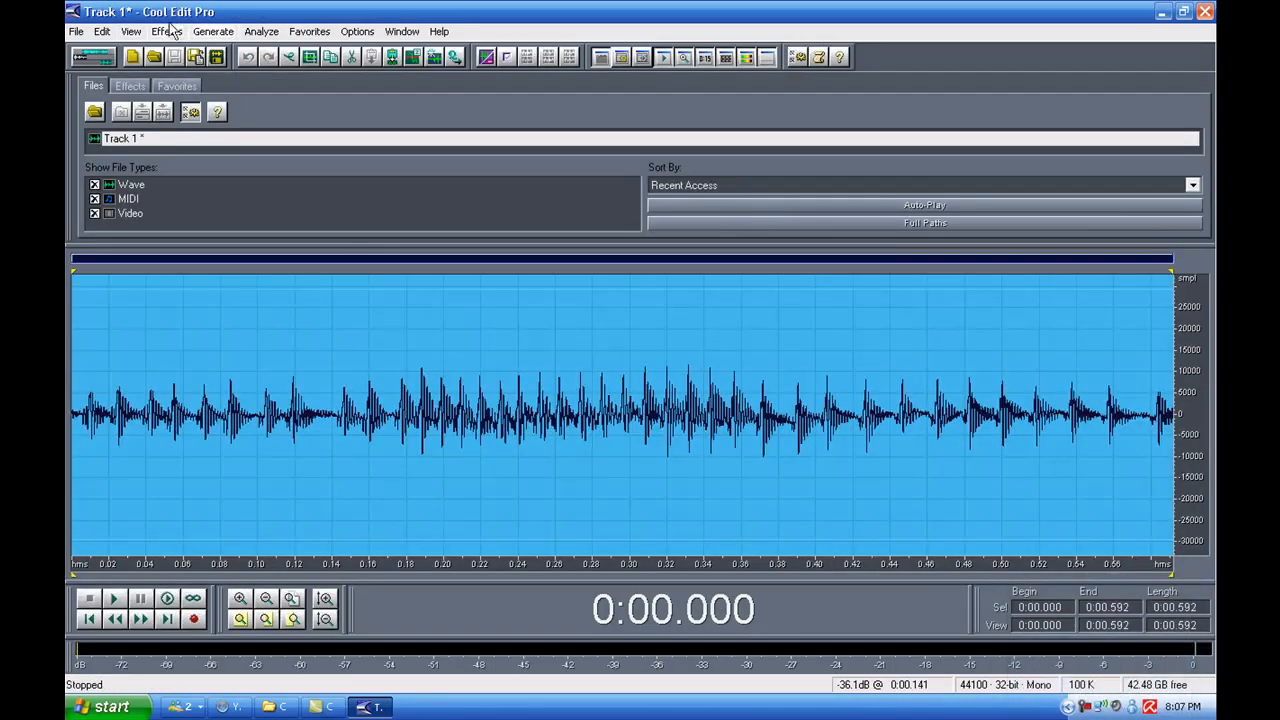
left_click(167, 31)
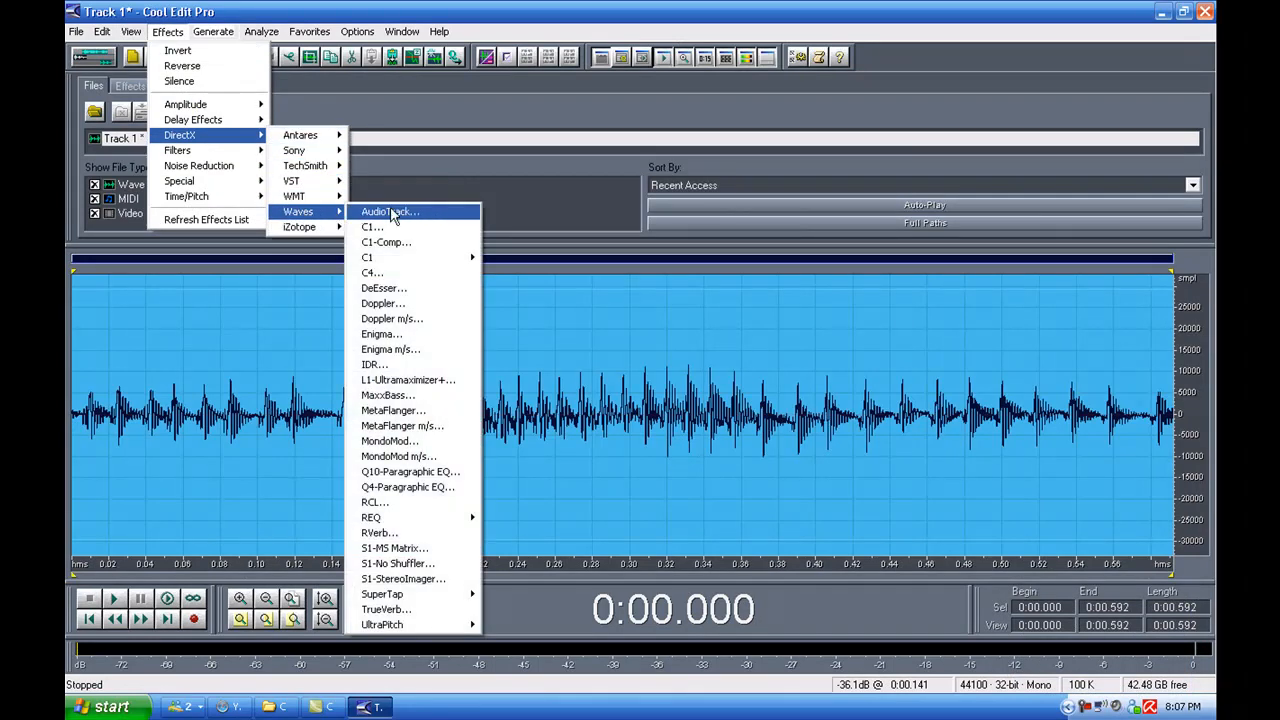
mouse_move(293, 196)
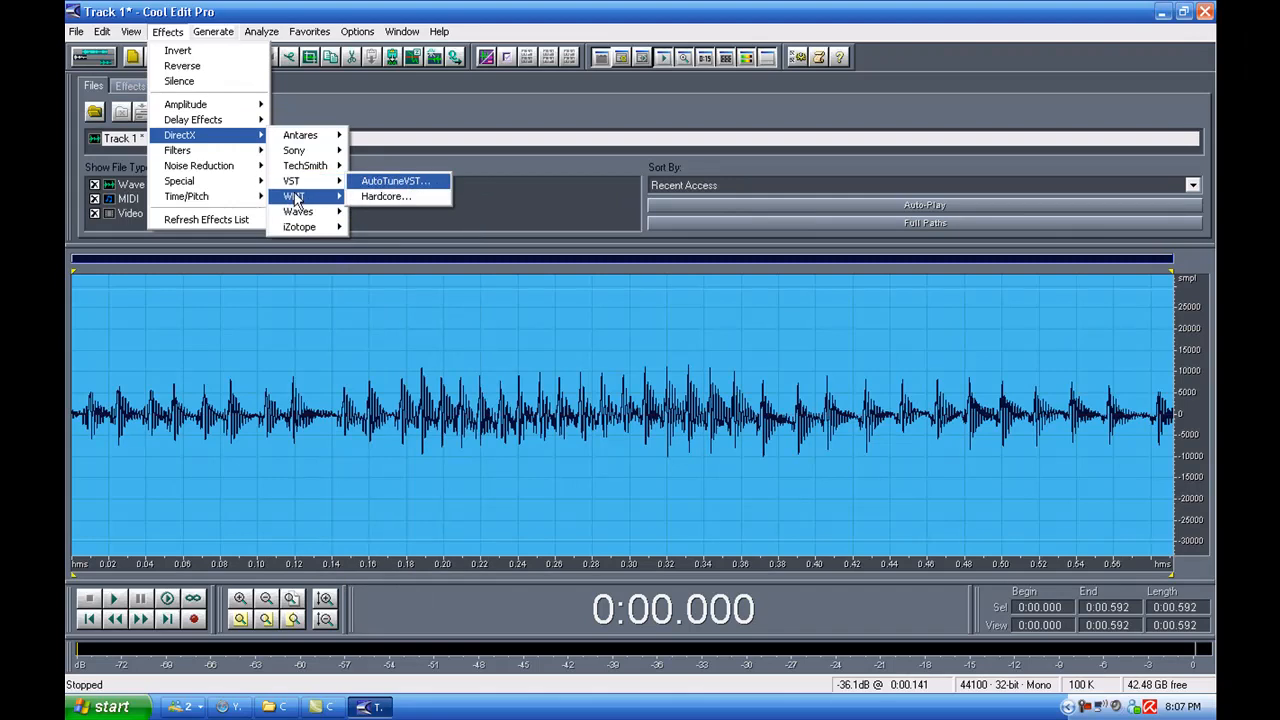
mouse_move(291, 181)
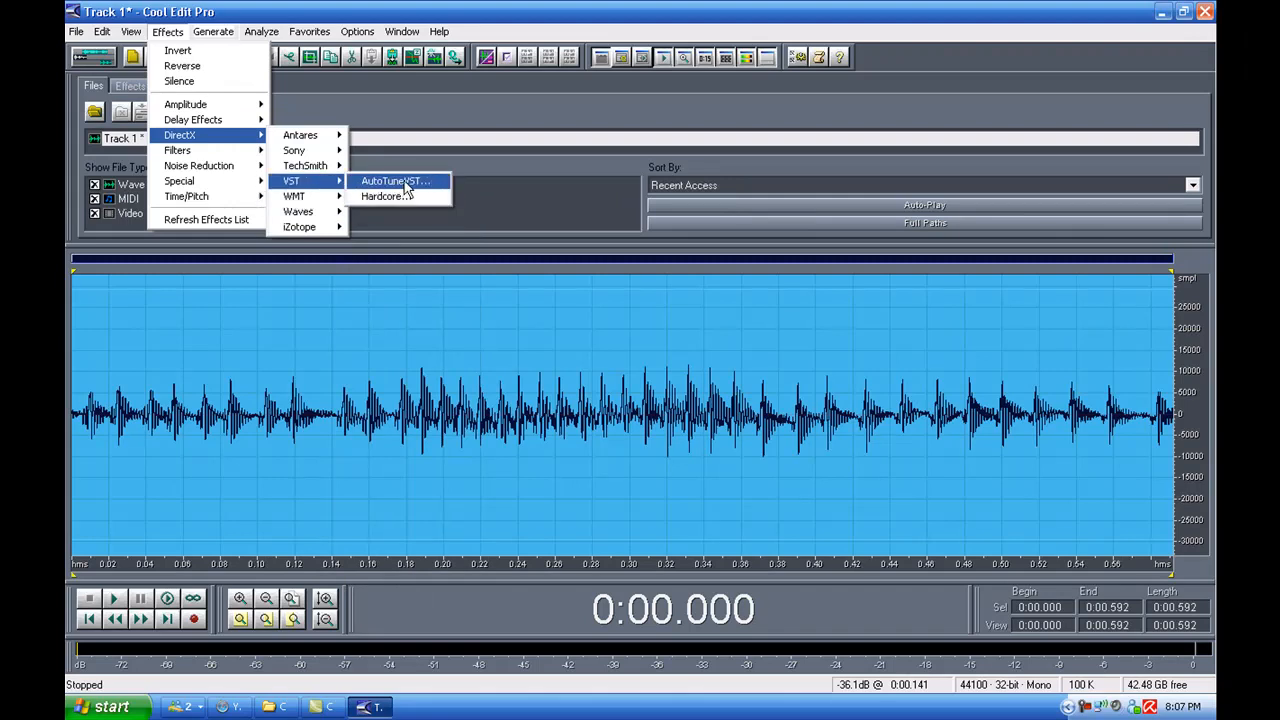
left_click(393, 181)
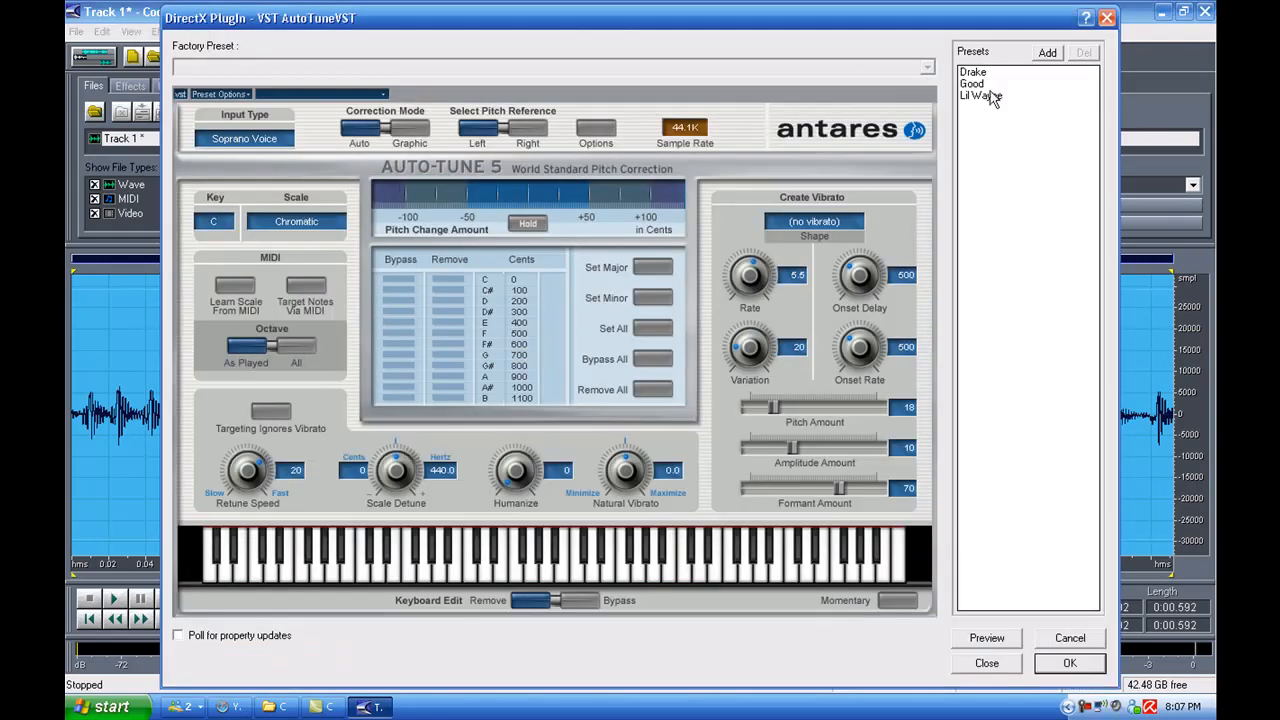
left_click(972, 71)
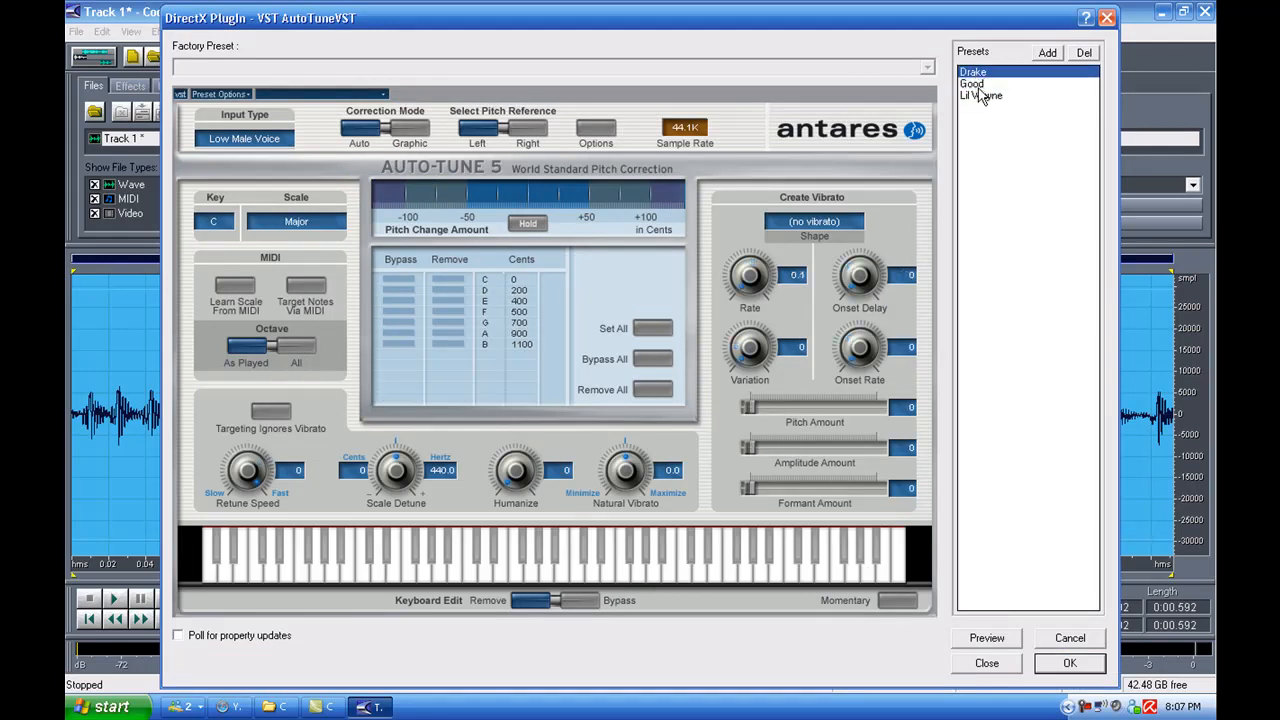
left_click(971, 84)
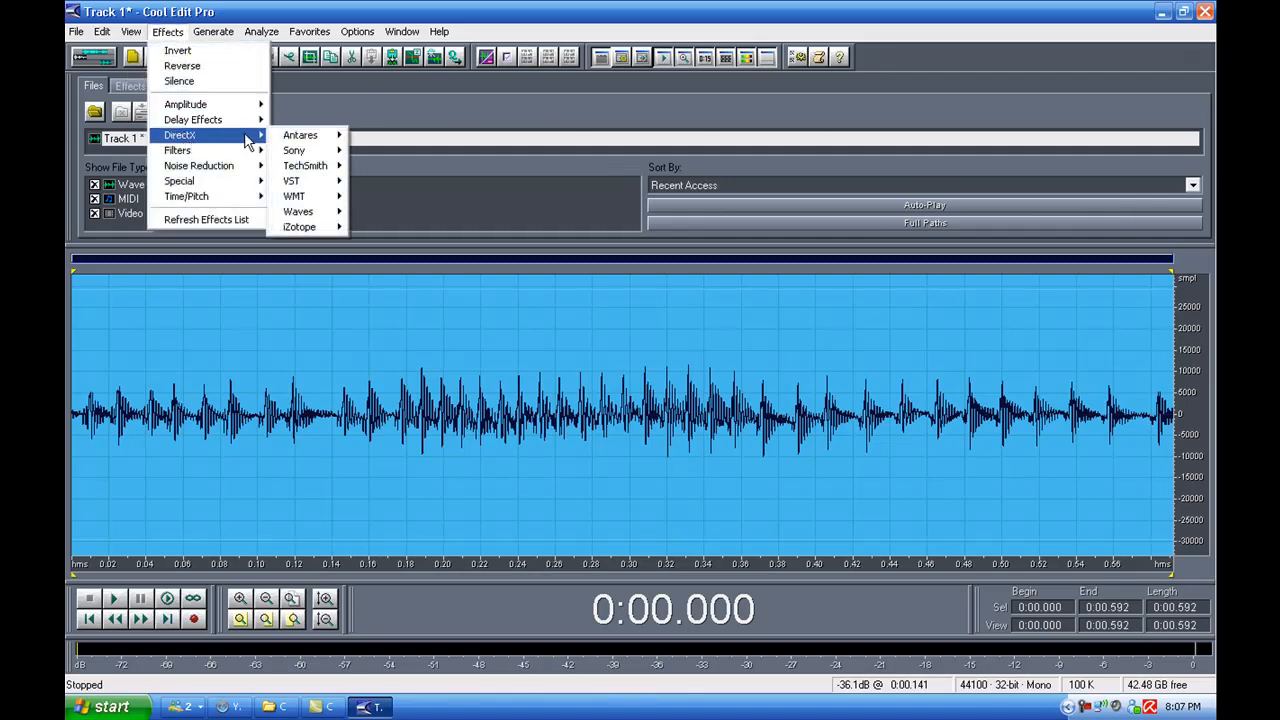
mouse_move(295, 133)
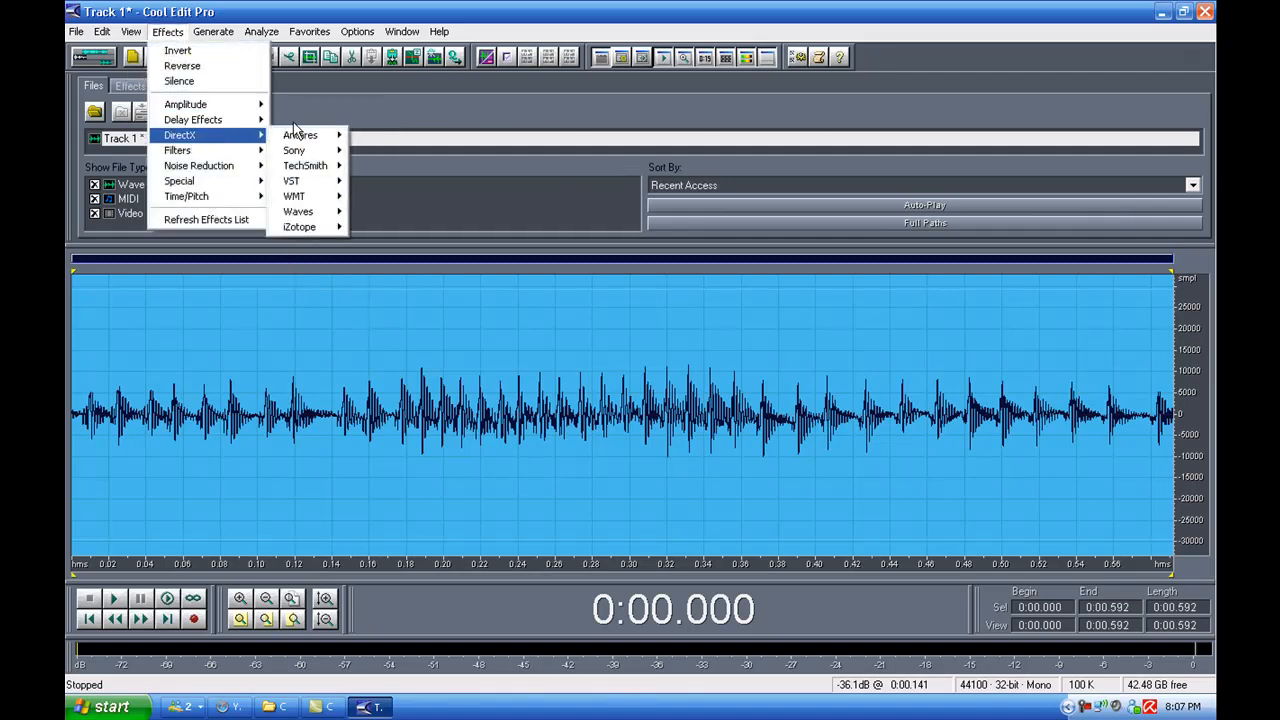
mouse_move(182, 66)
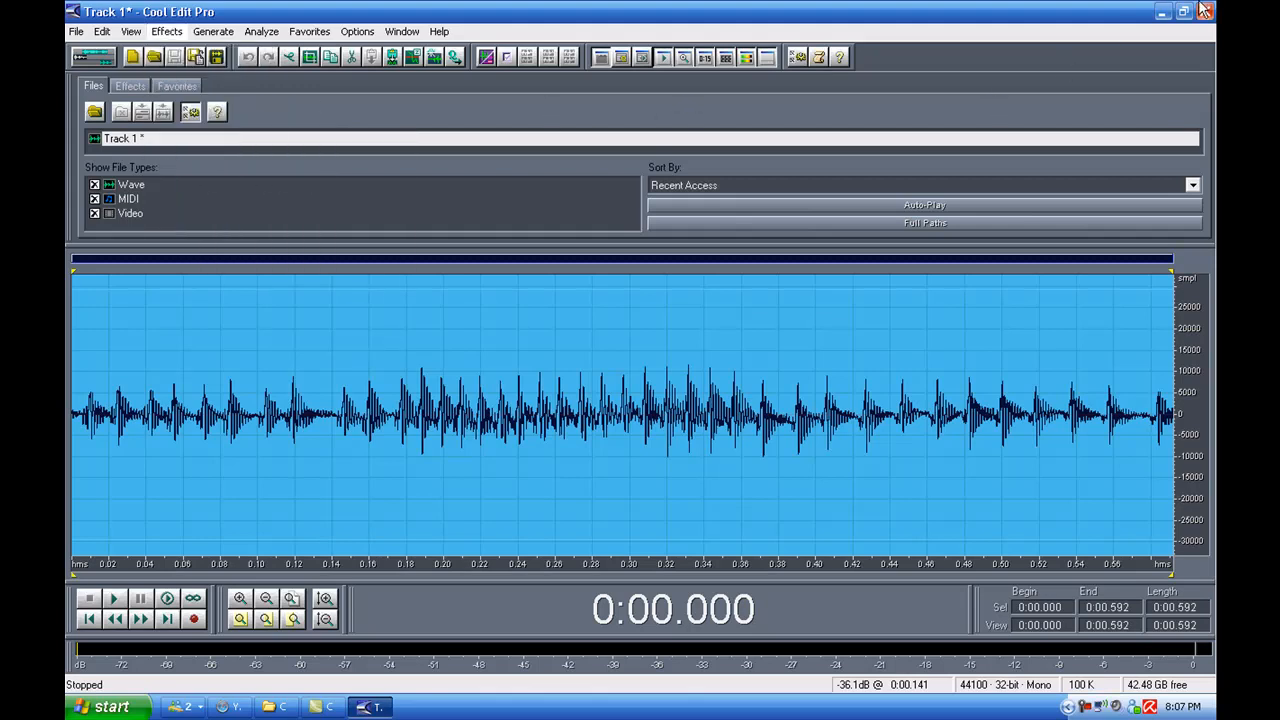
mouse_move(1150, 10)
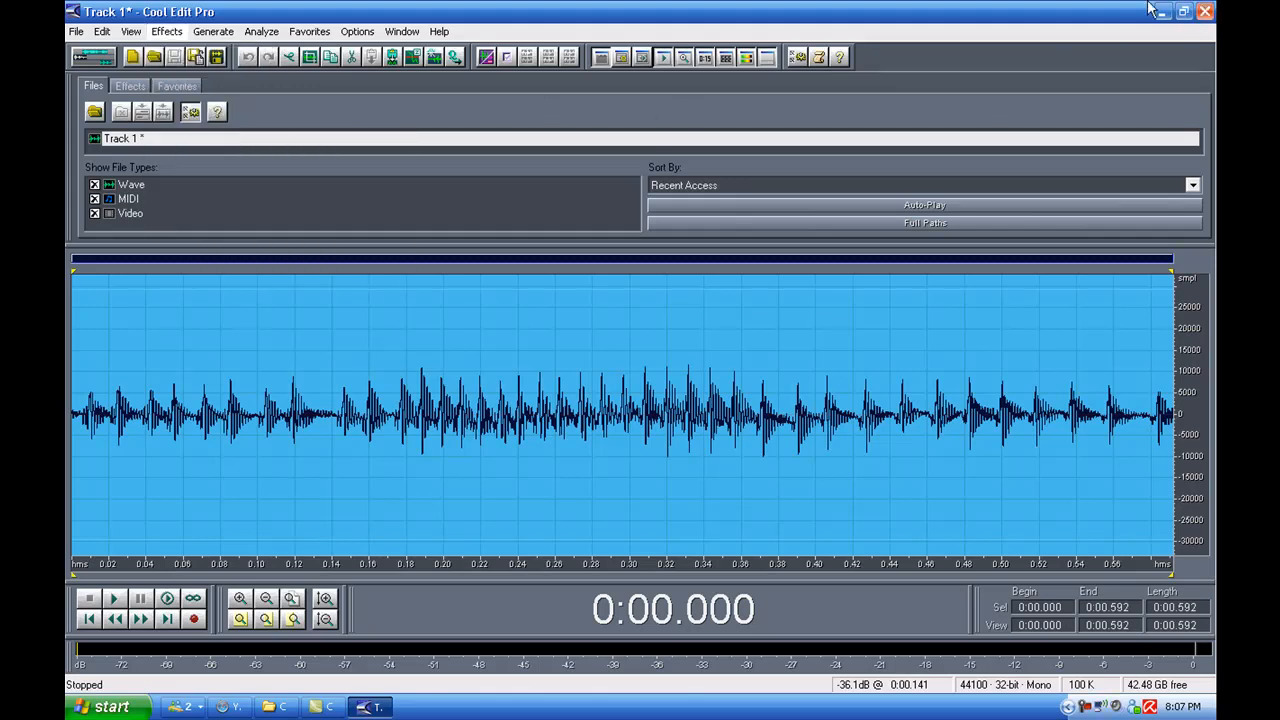
mouse_move(1118, 14)
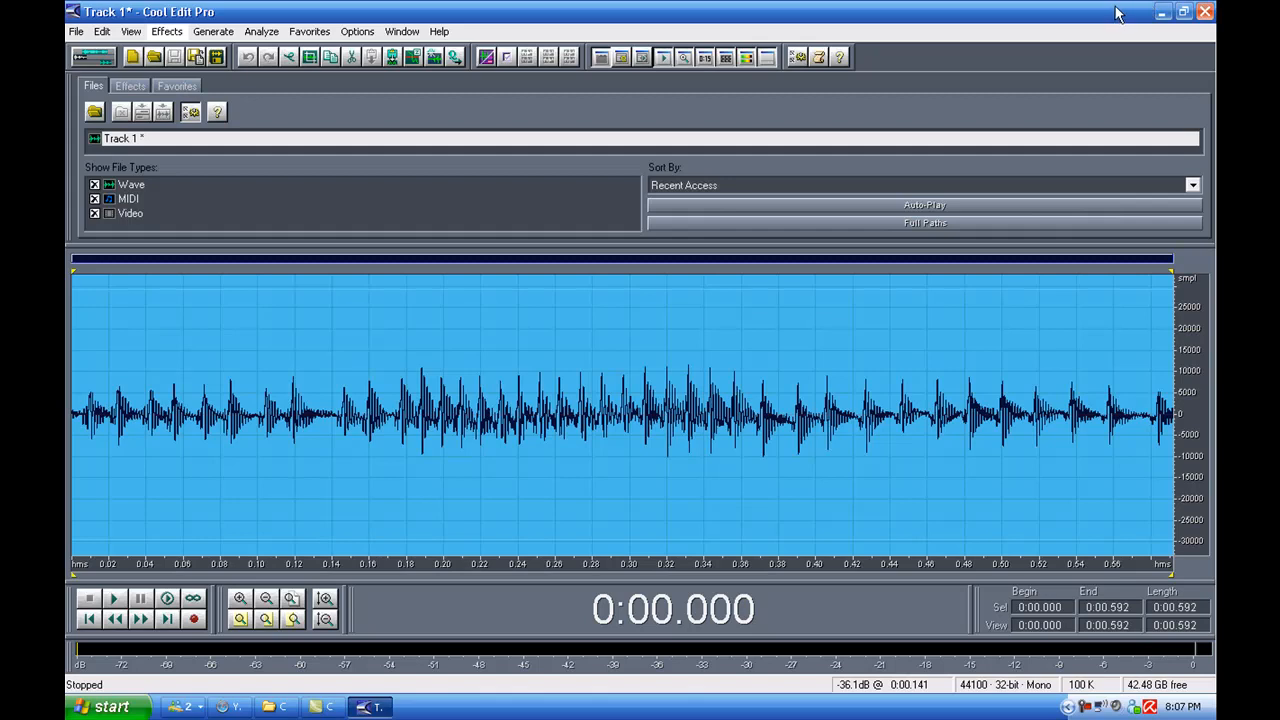
mouse_move(1205, 12)
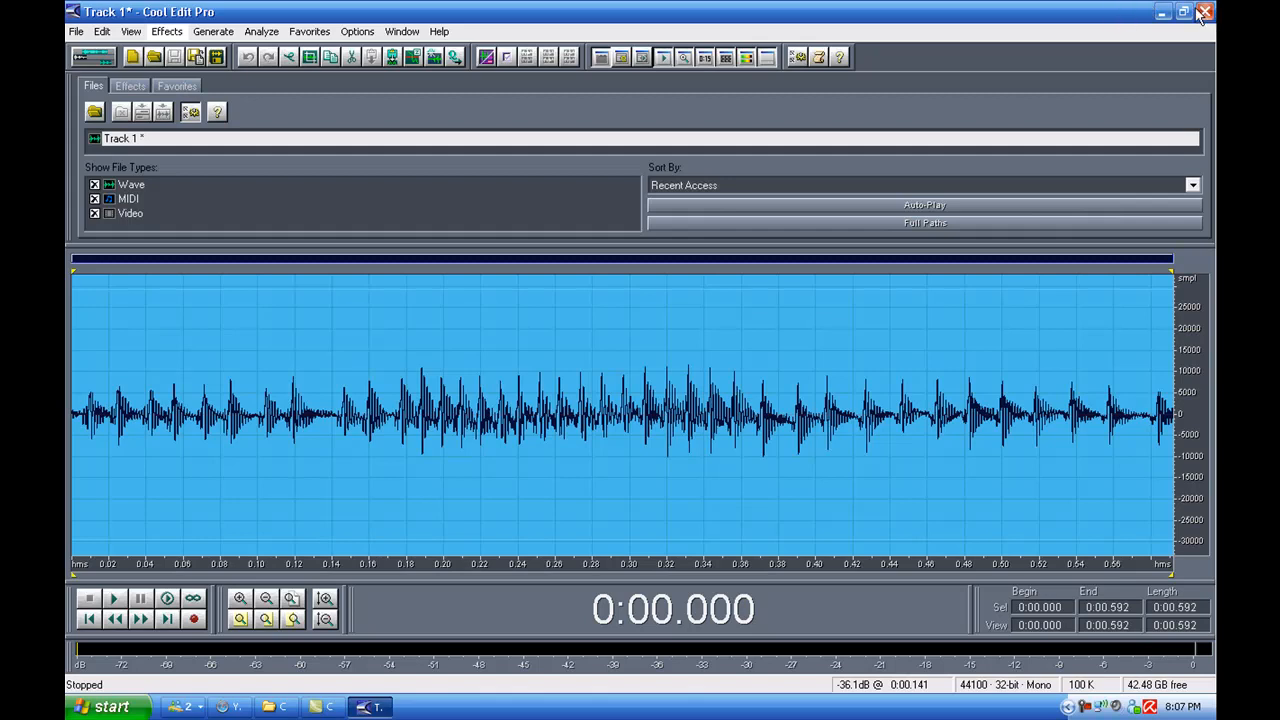
mouse_move(1204, 12)
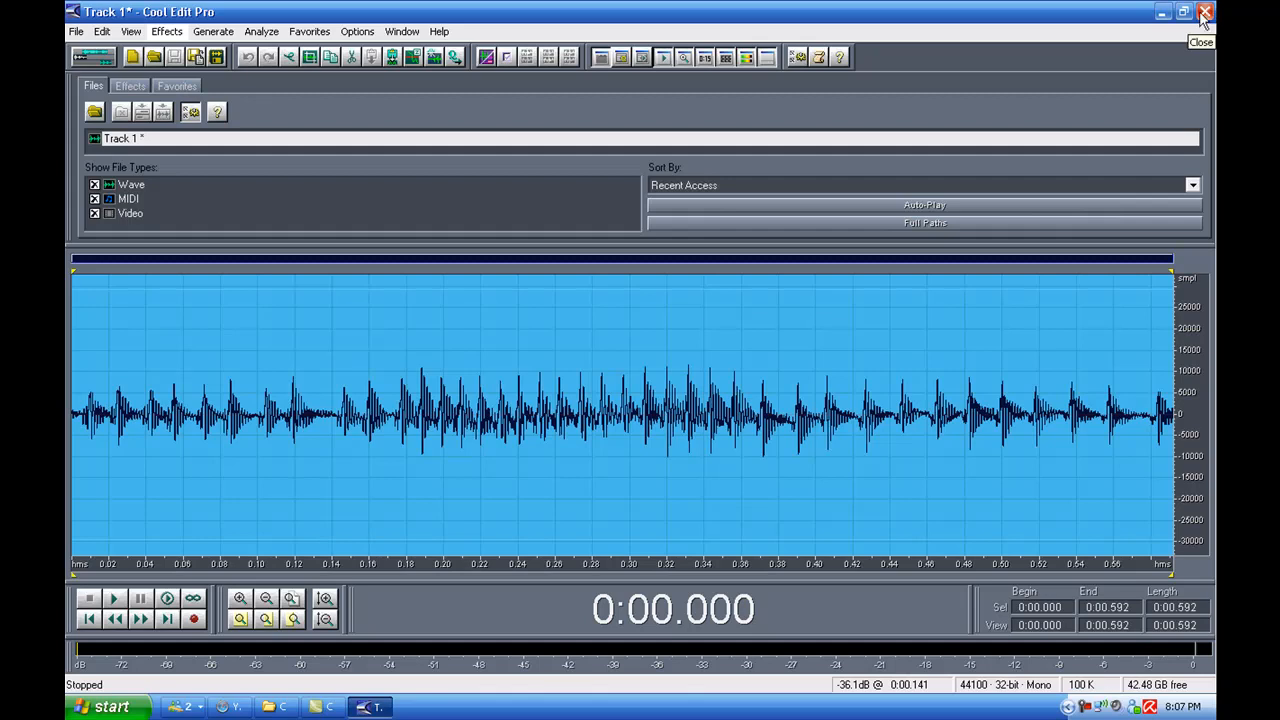
Step: Close Cool Edit Pro, open the Cakewalk.VST zip in WinRAR, and dismiss the licence nag
left_click(1205, 12)
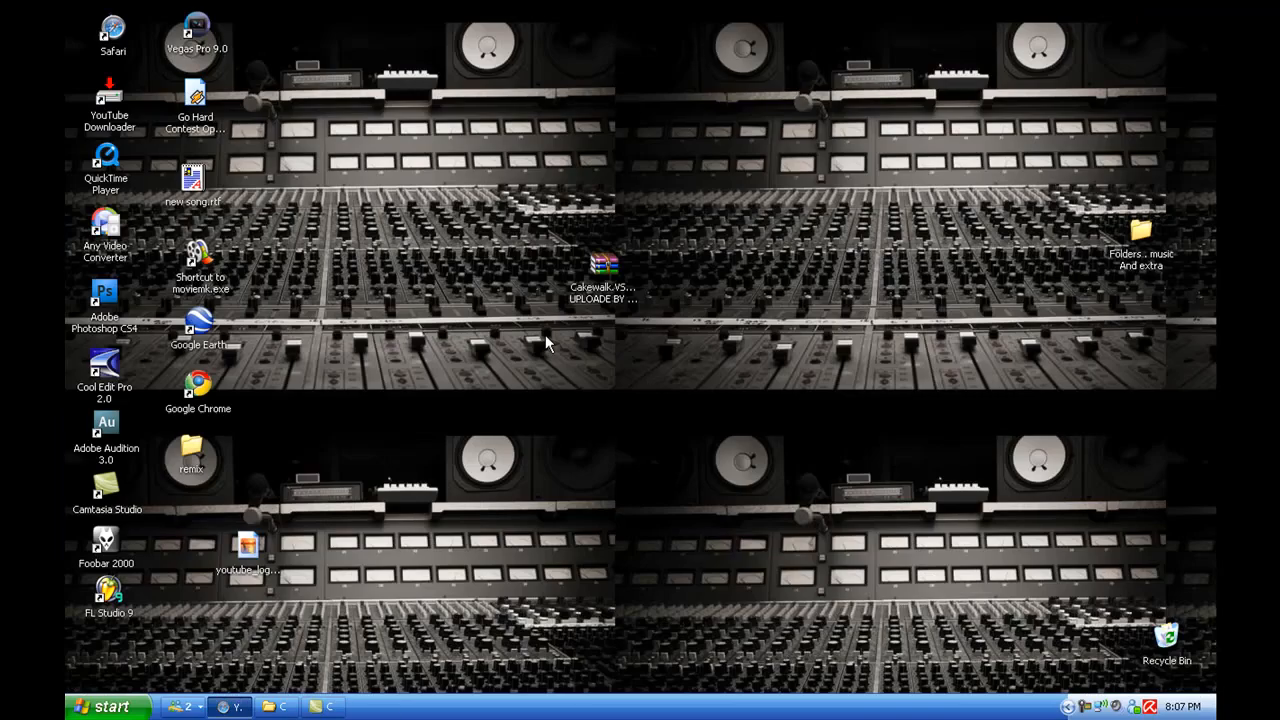
mouse_move(603, 280)
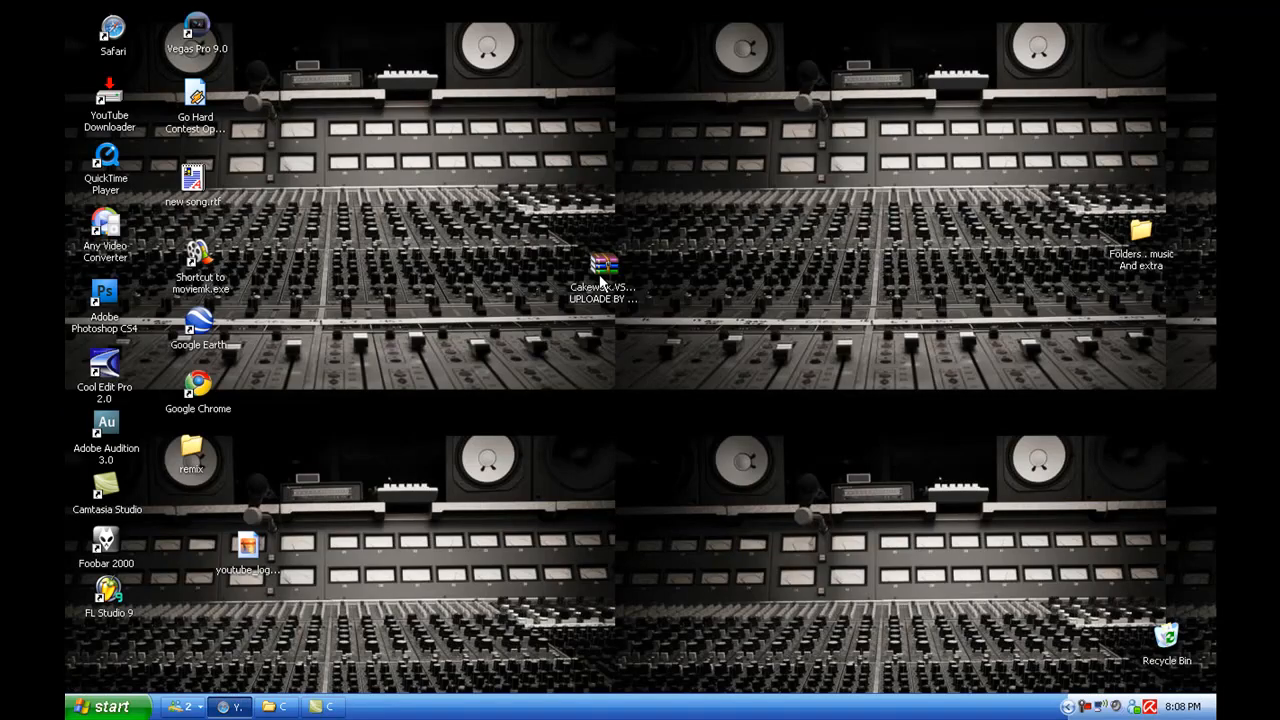
double_click(603, 265)
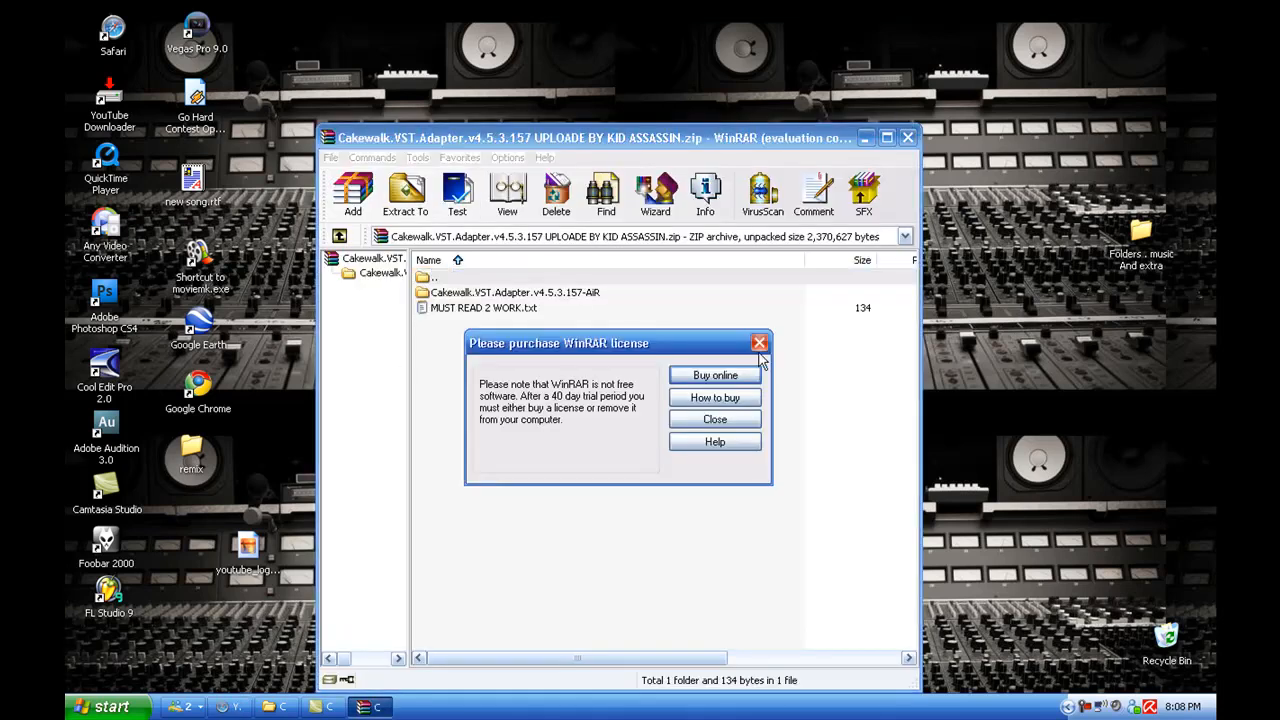
left_click(714, 419)
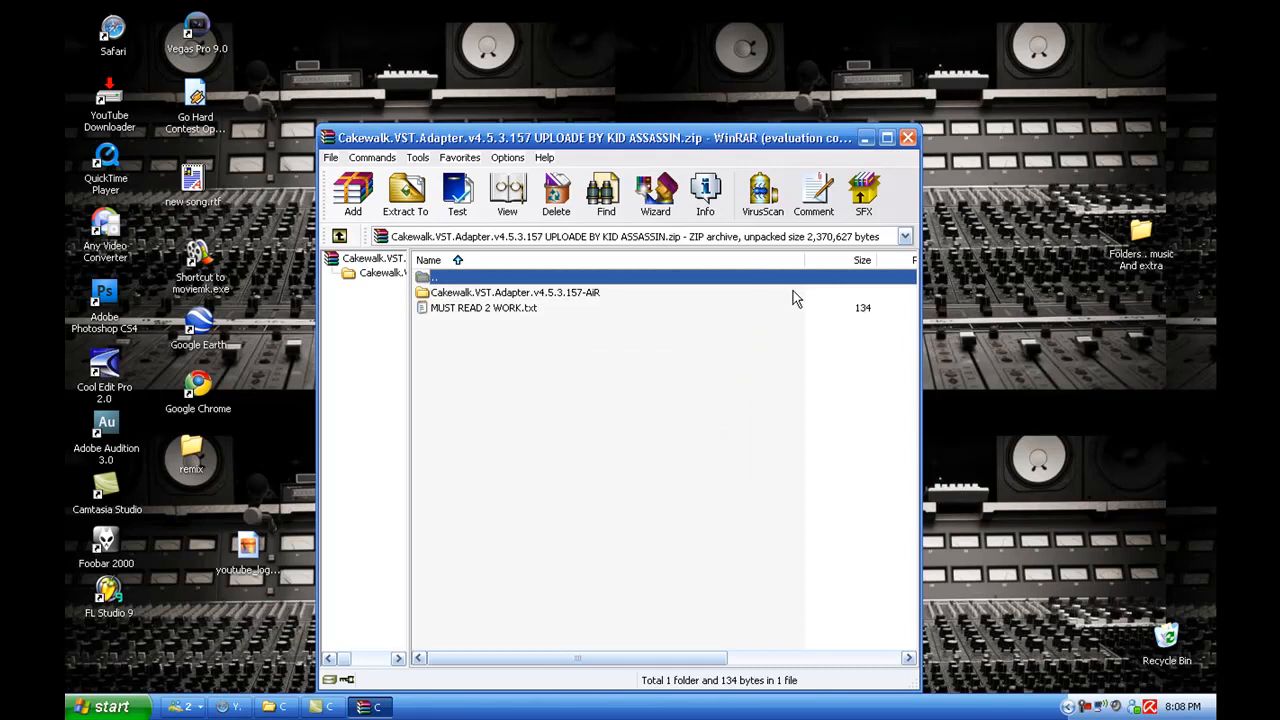
mouse_move(563, 317)
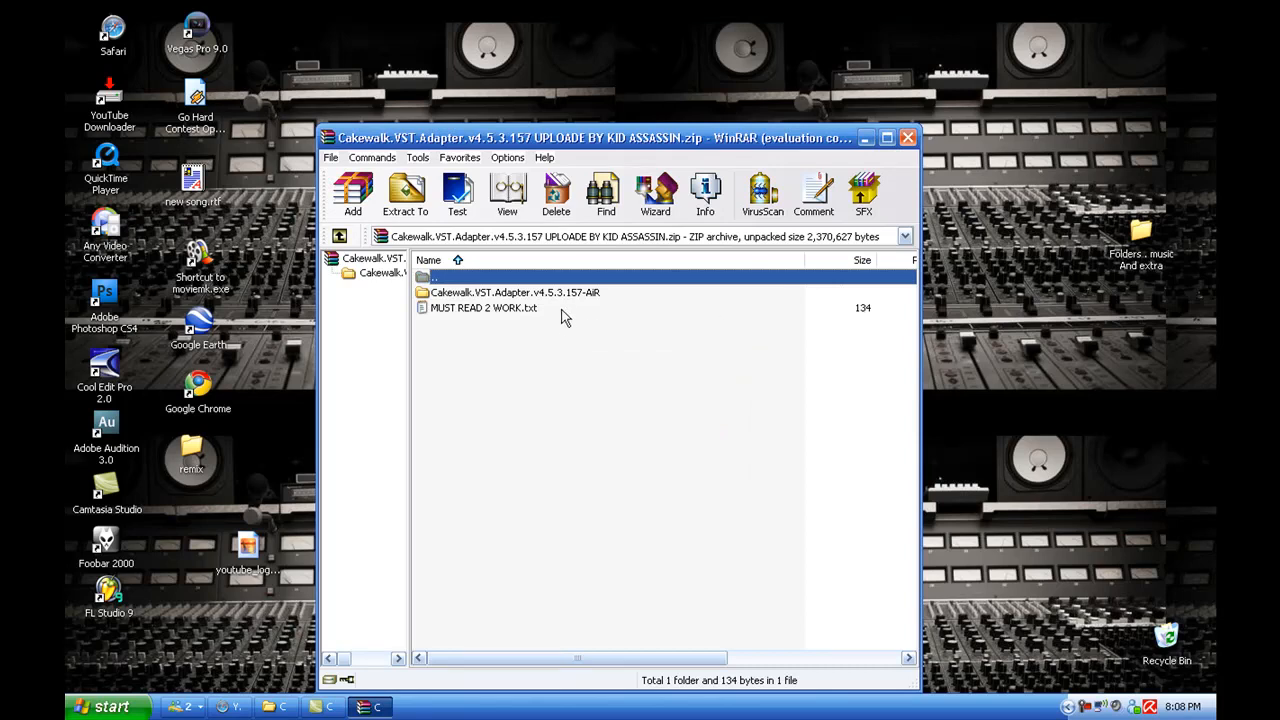
mouse_move(560, 305)
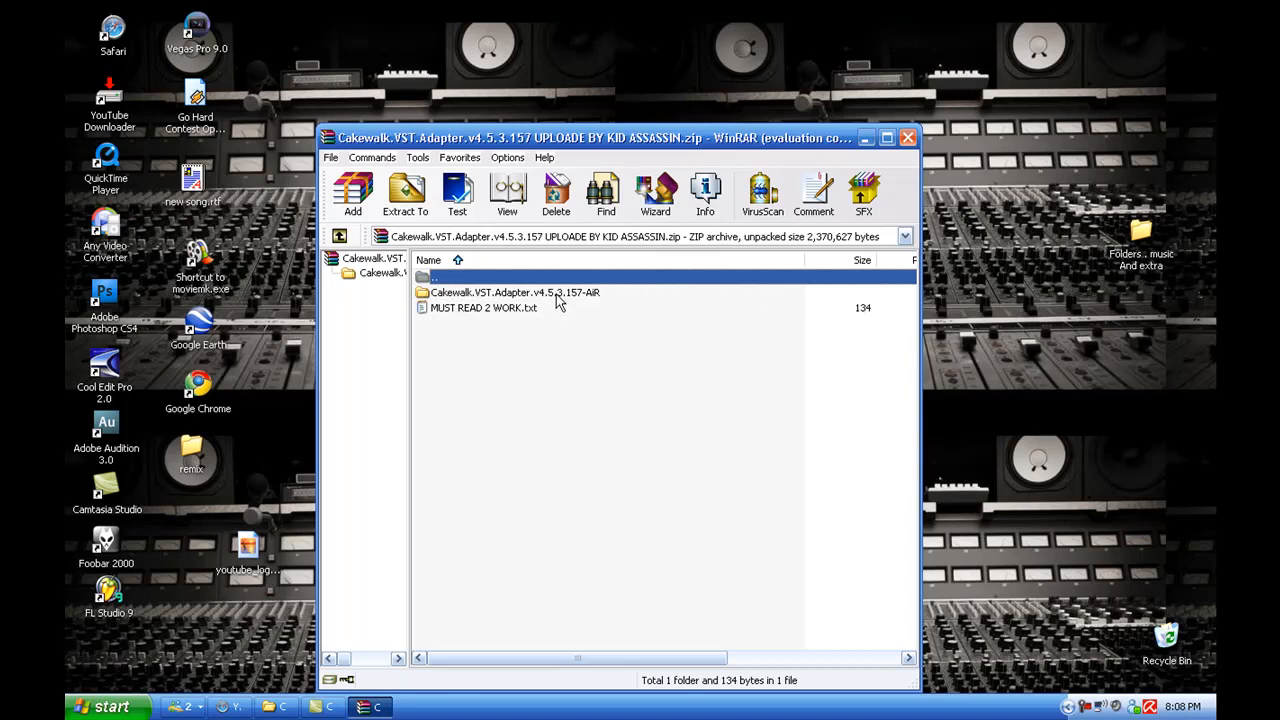
Step: Open the Cakewalk.VST.Adapter.v4.5.3.157-AiR folder and select Vstx64Setup.exe
double_click(515, 292)
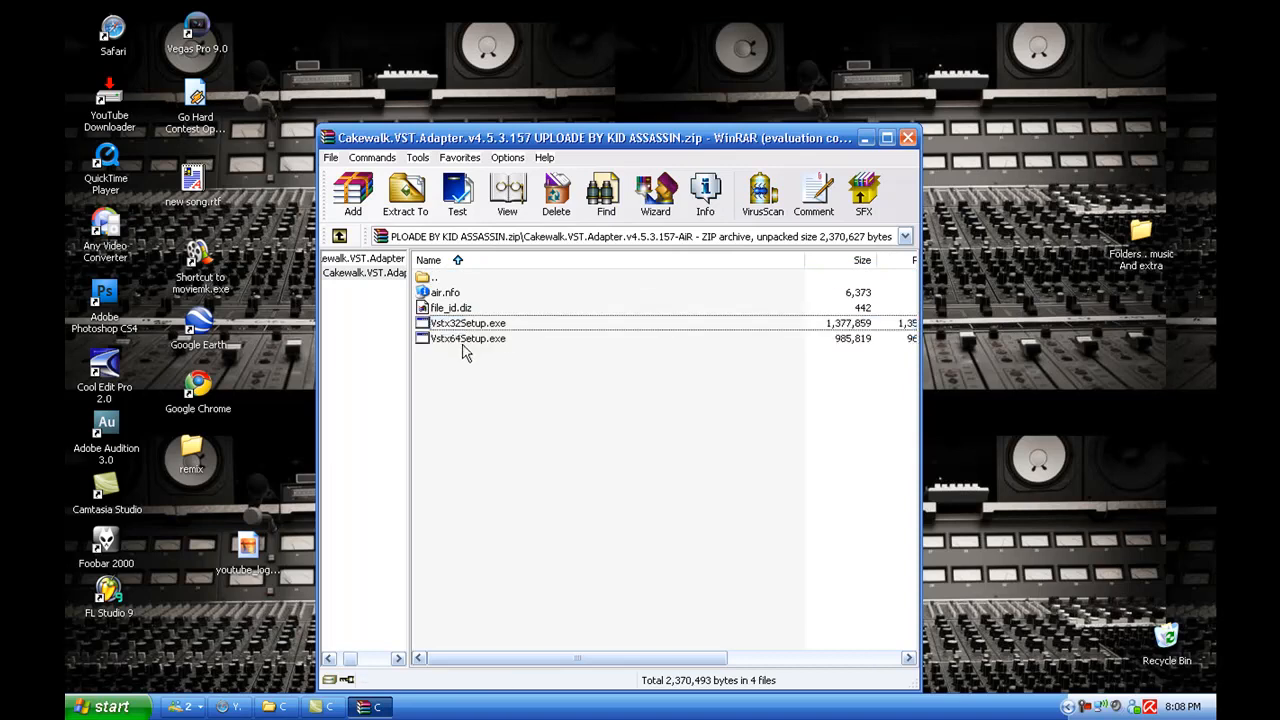
left_click(467, 338)
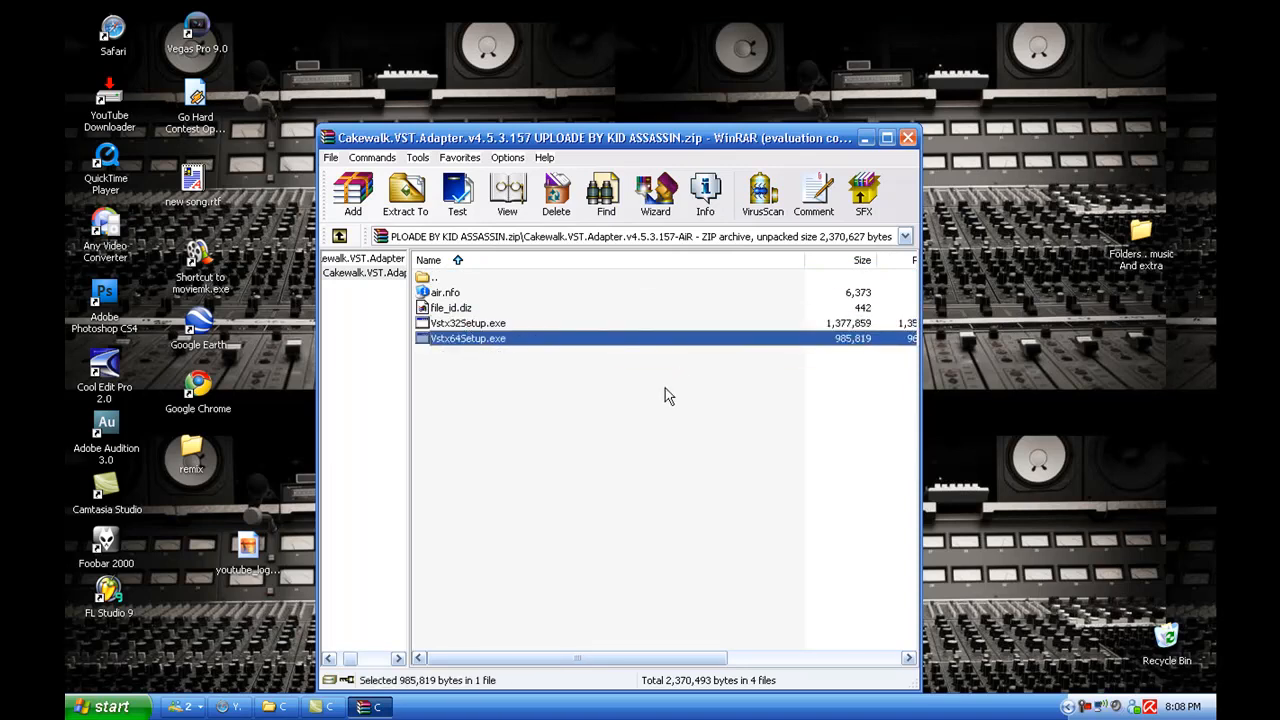
mouse_move(793, 406)
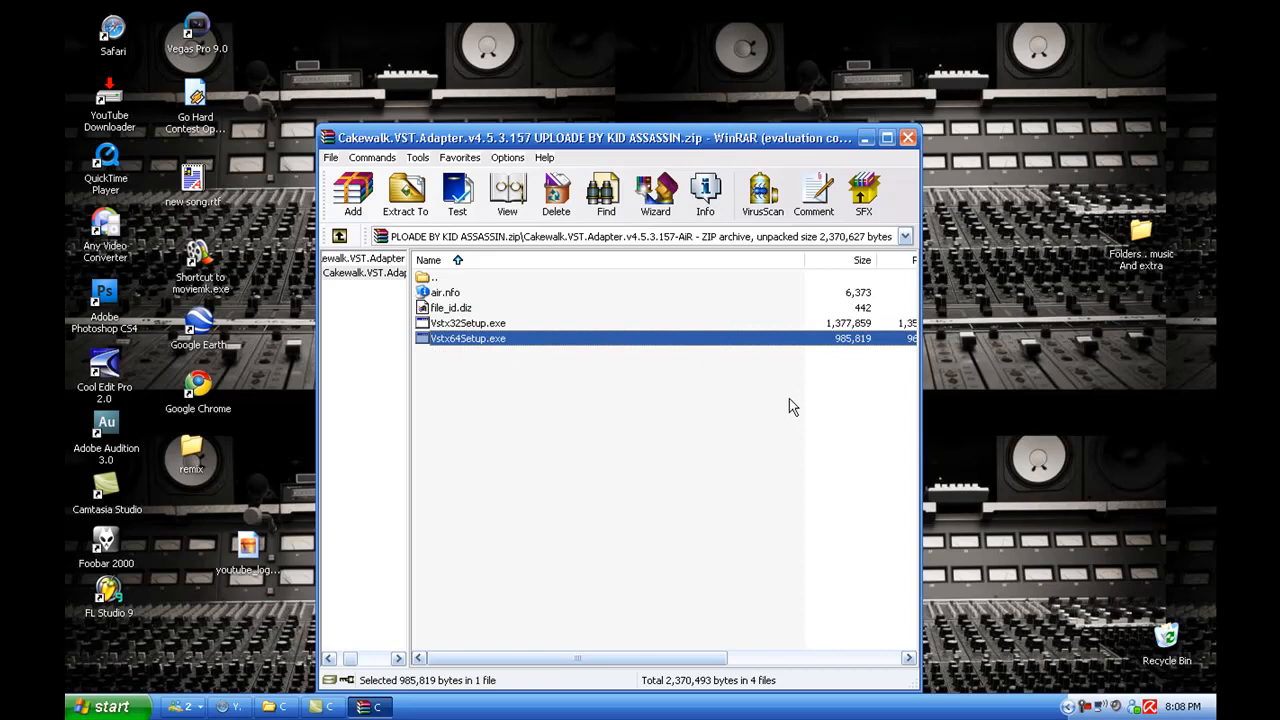
mouse_move(786, 337)
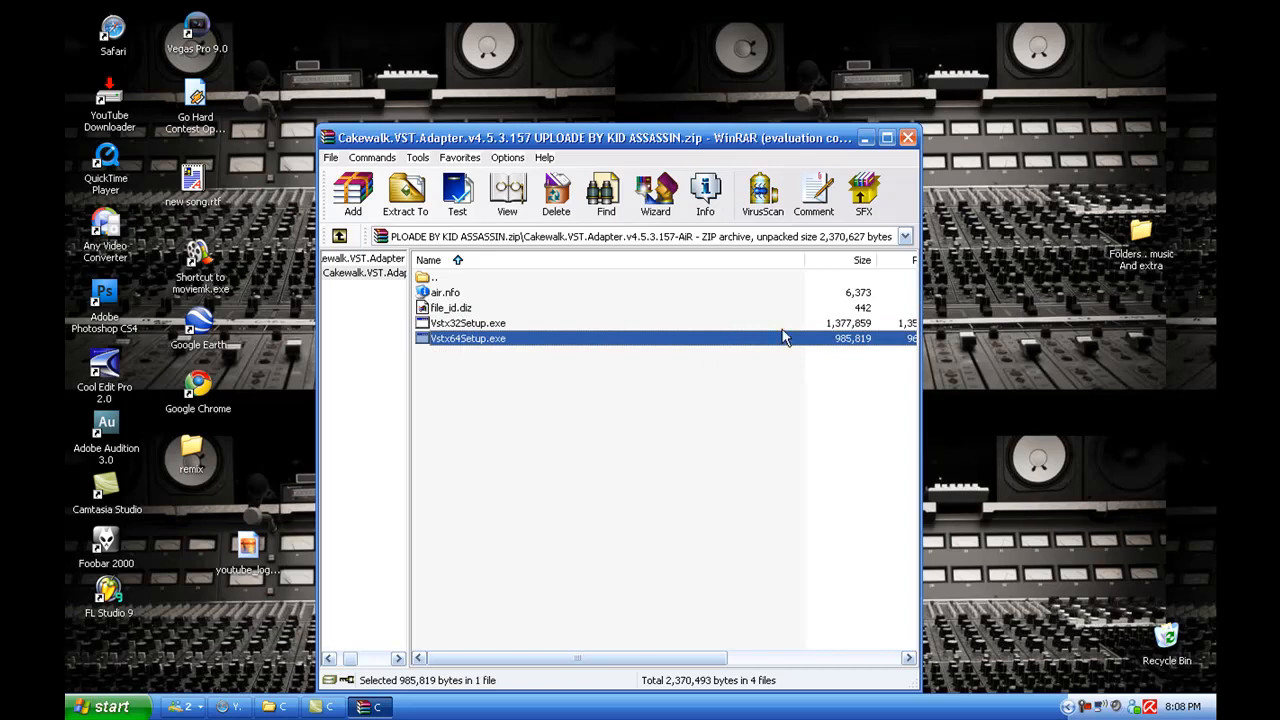
mouse_move(928, 143)
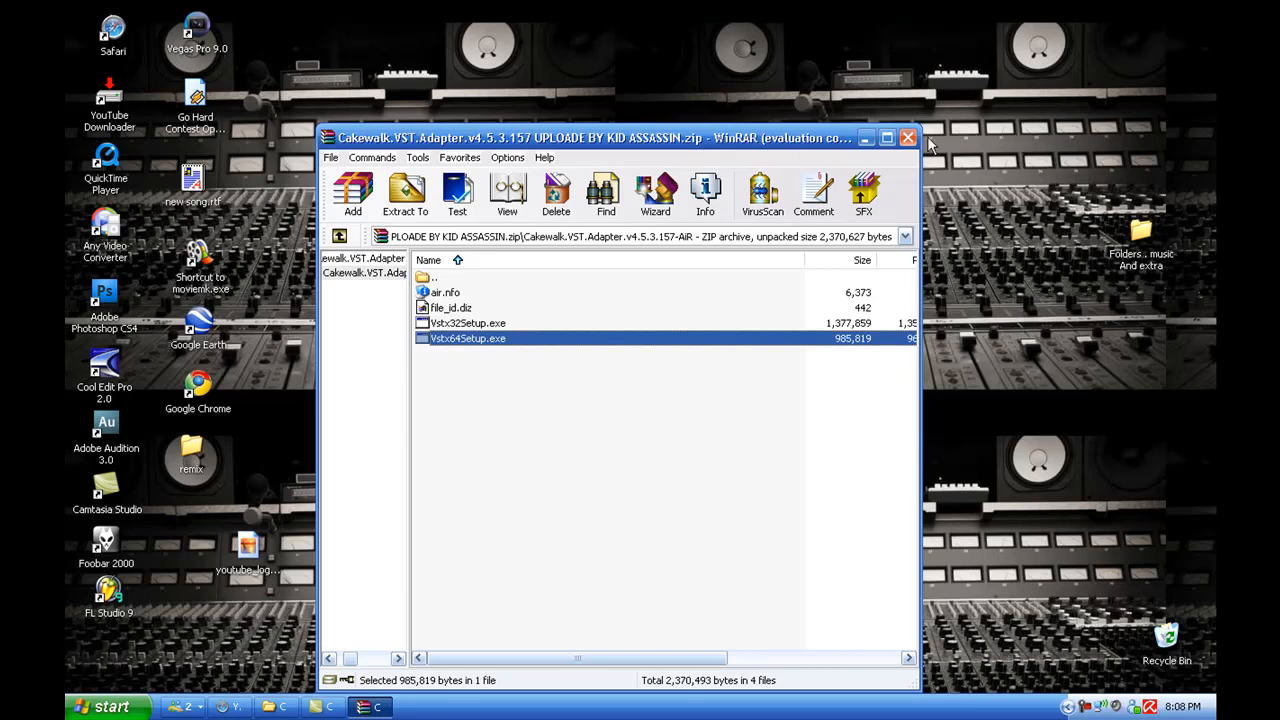
mouse_move(68, 427)
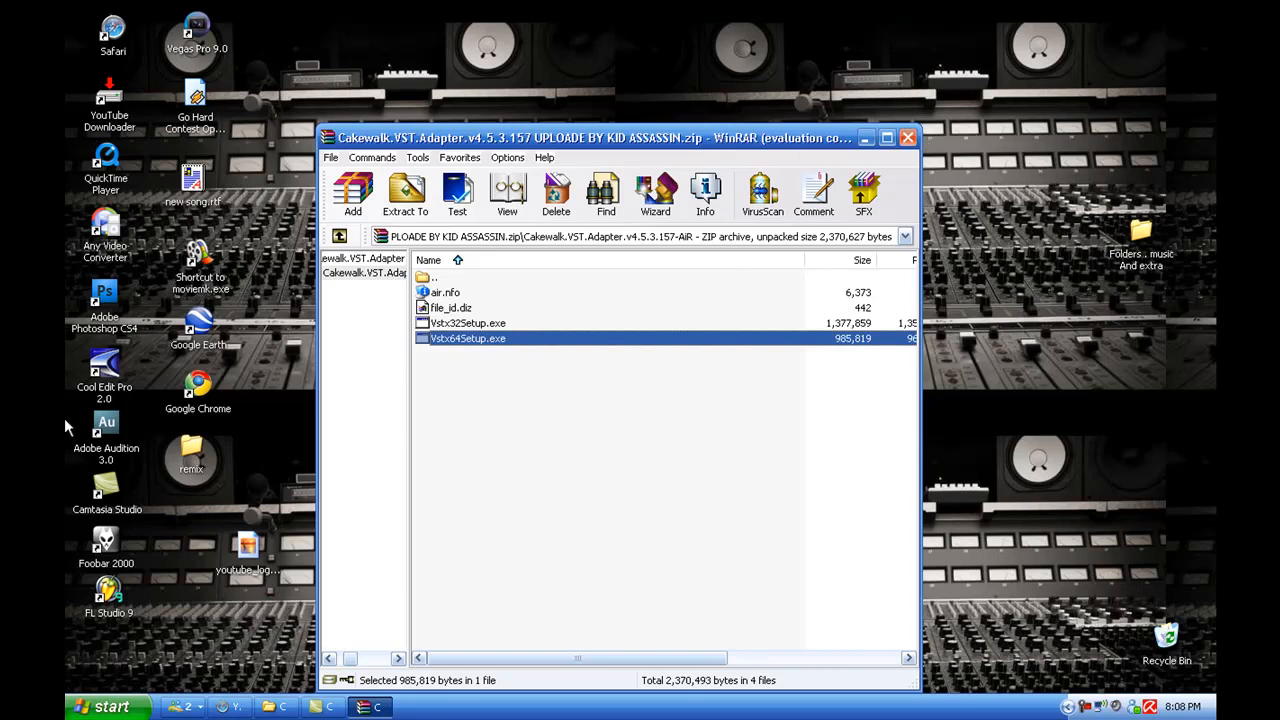
mouse_move(713, 459)
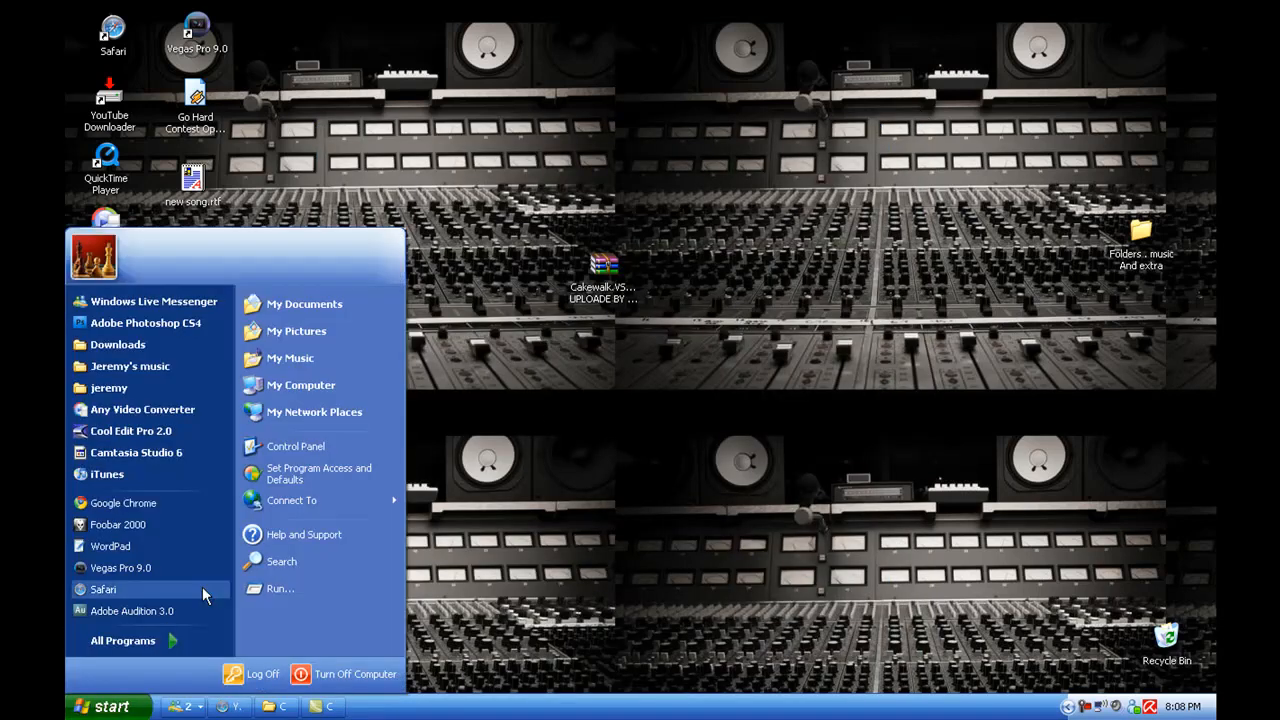
Step: Launch vstconfig.exe from C:\Program Files\Cakewalk\Cakewalk VST Adapter 4 and pass the welcome page
left_click(300, 384)
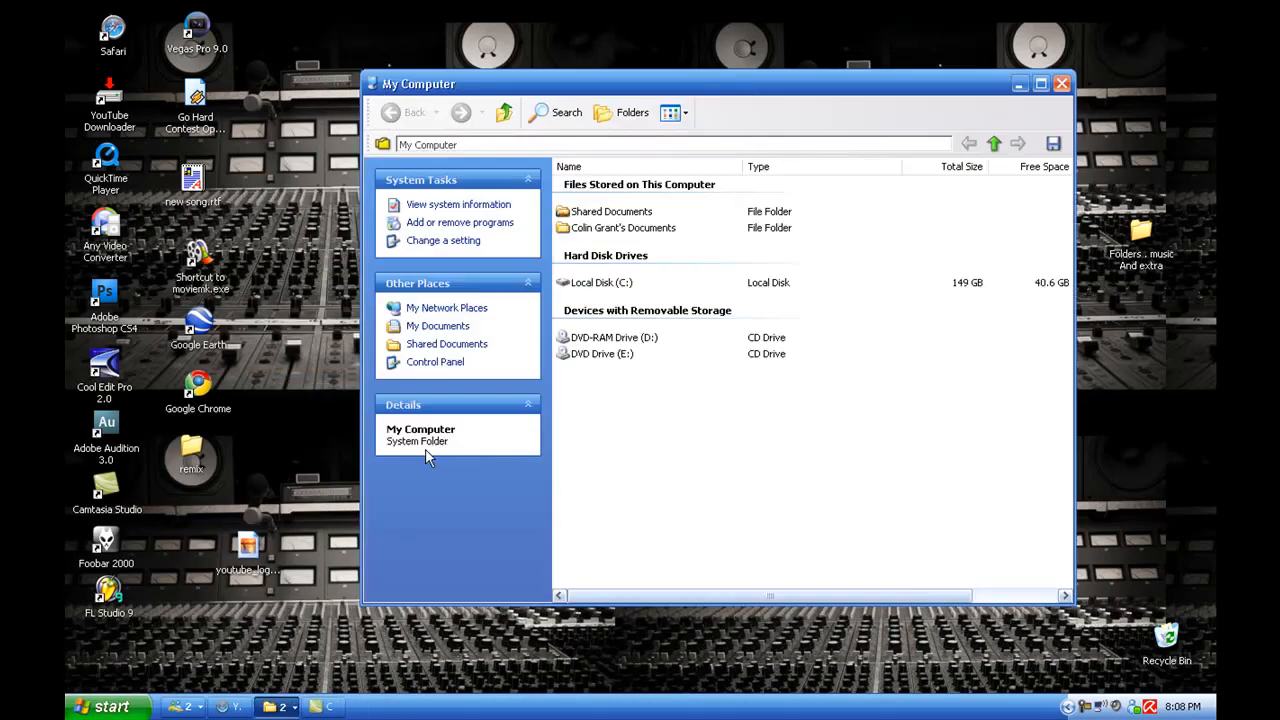
left_click(600, 282)
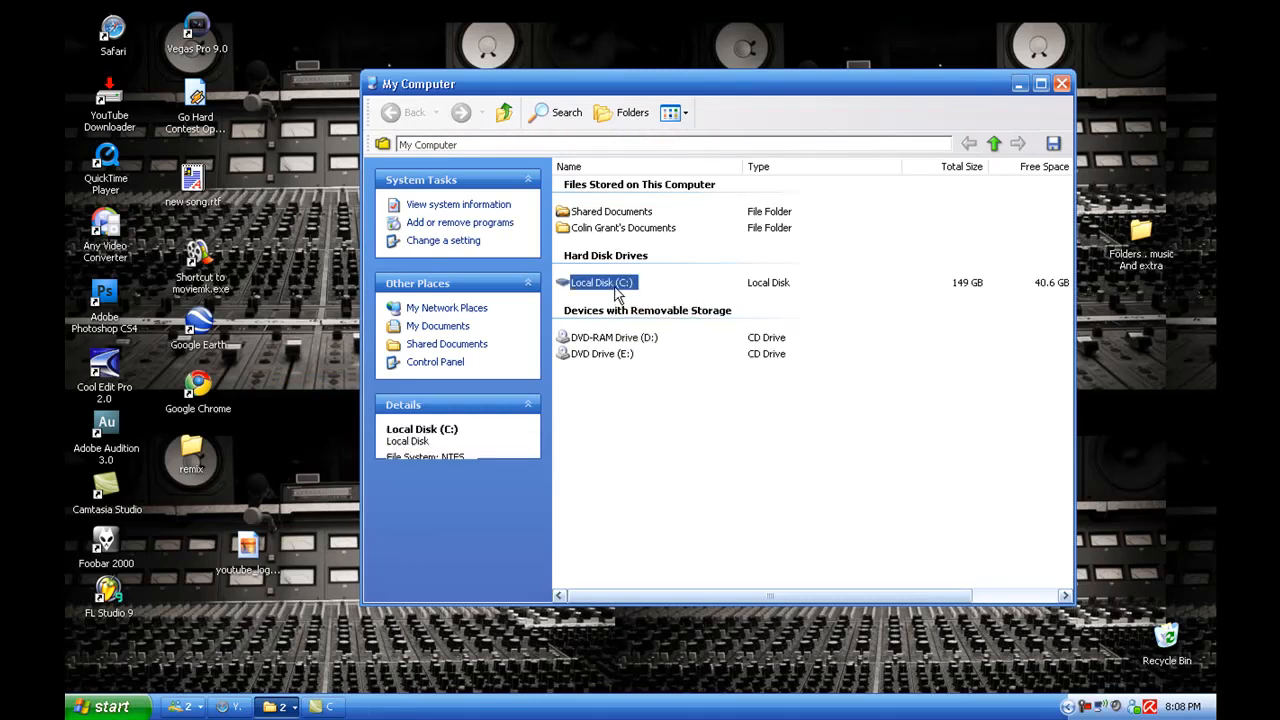
double_click(600, 282)
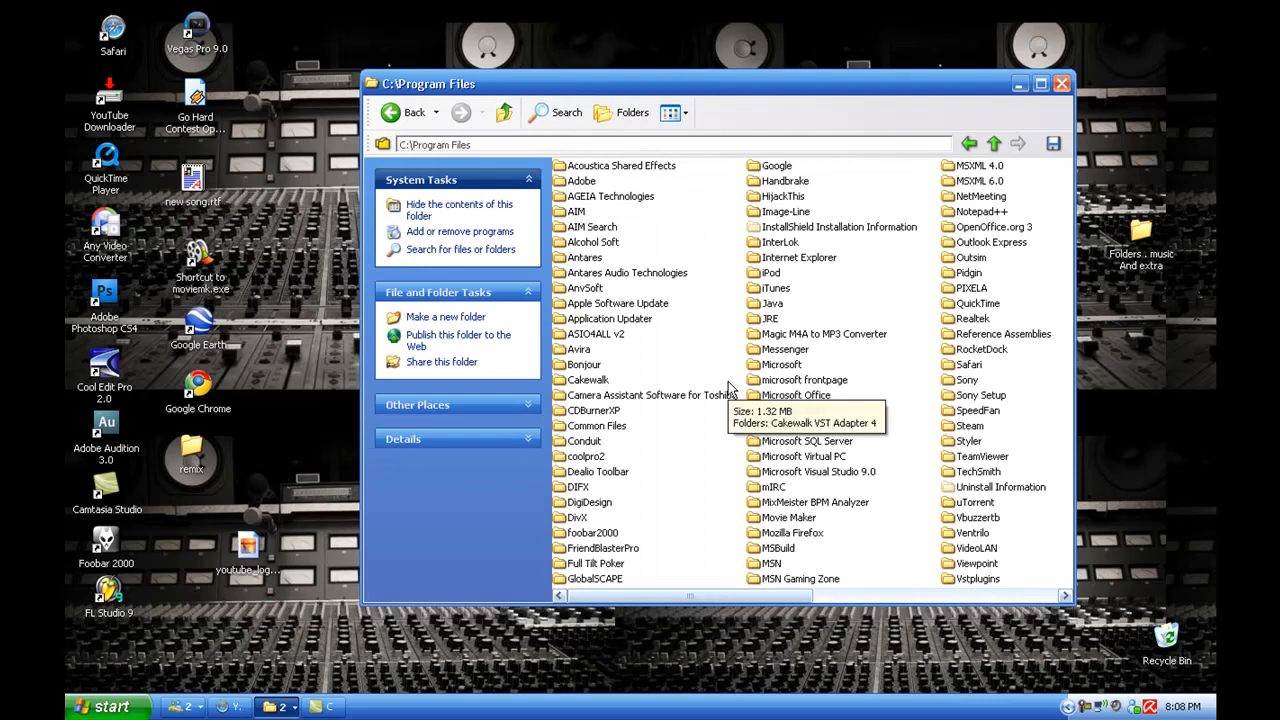
mouse_move(668, 605)
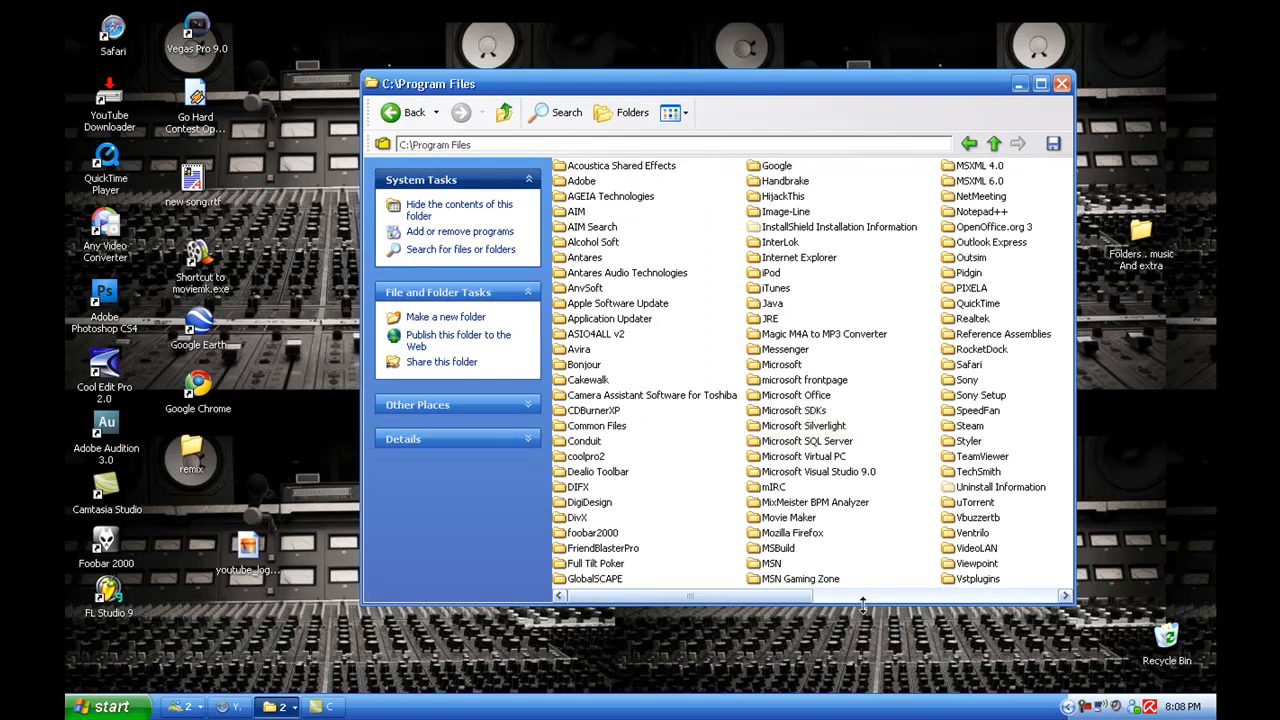
mouse_move(728, 579)
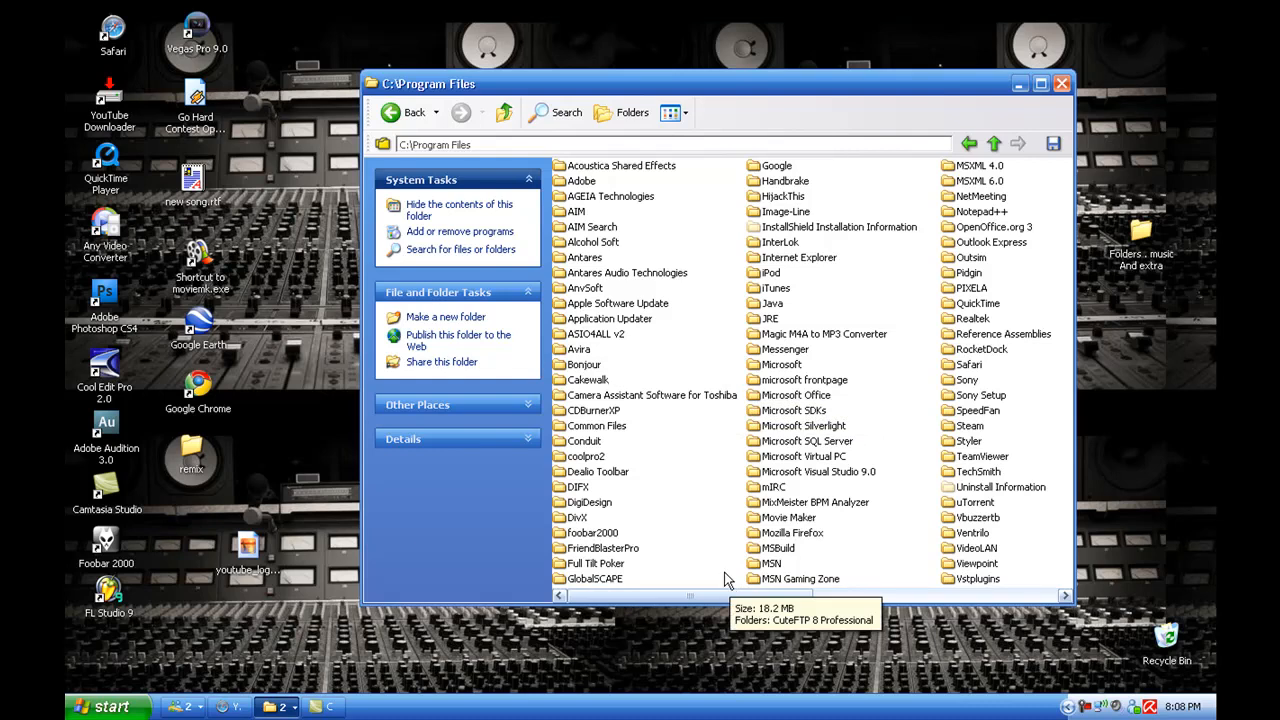
mouse_move(603, 400)
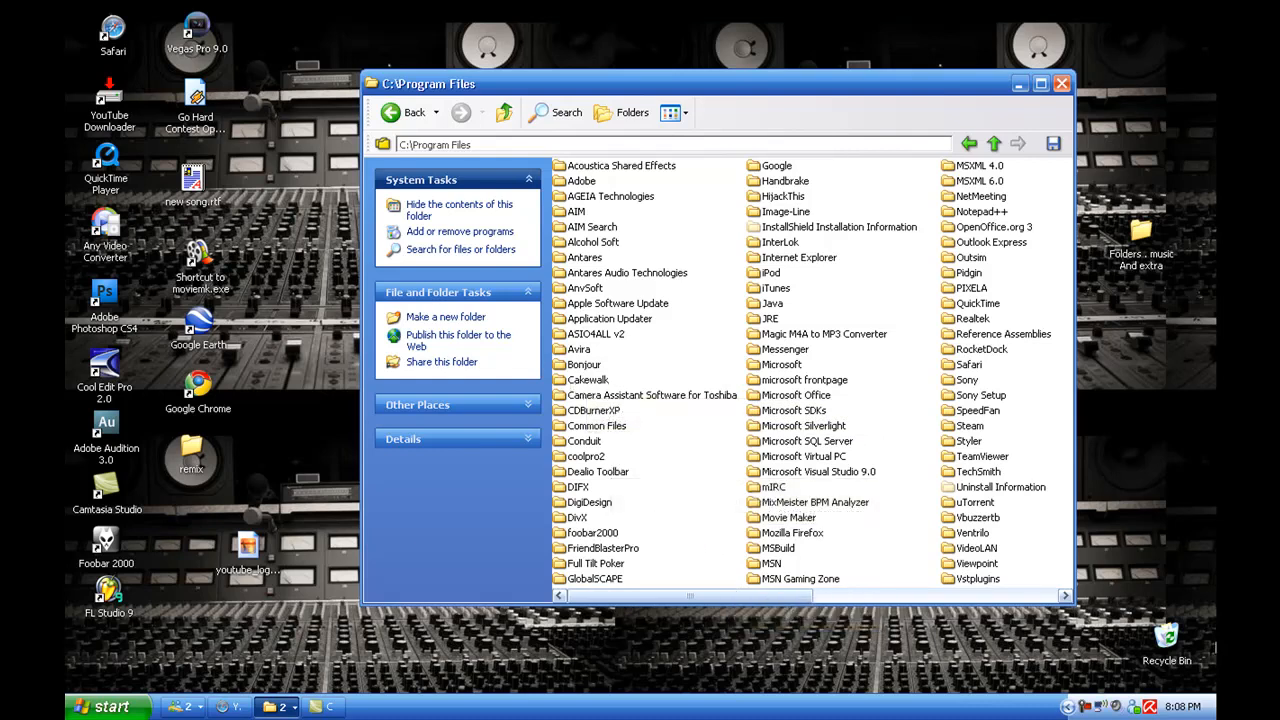
mouse_move(583, 379)
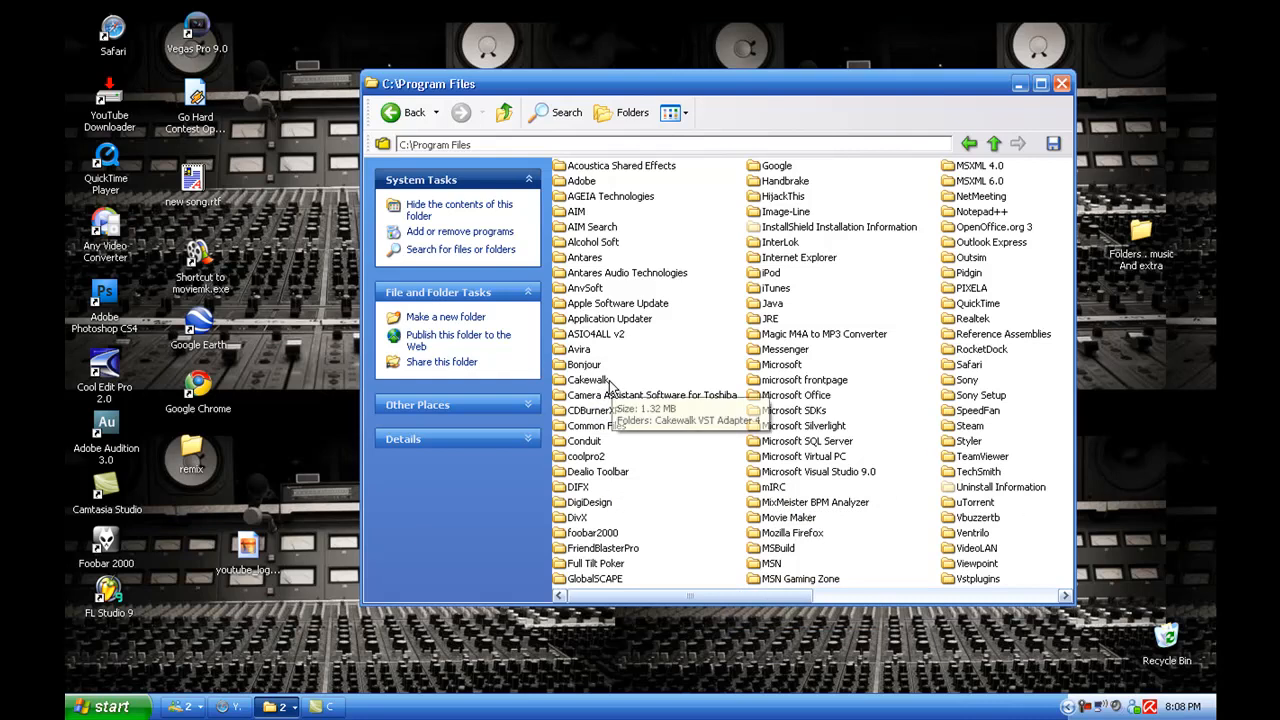
mouse_move(600, 385)
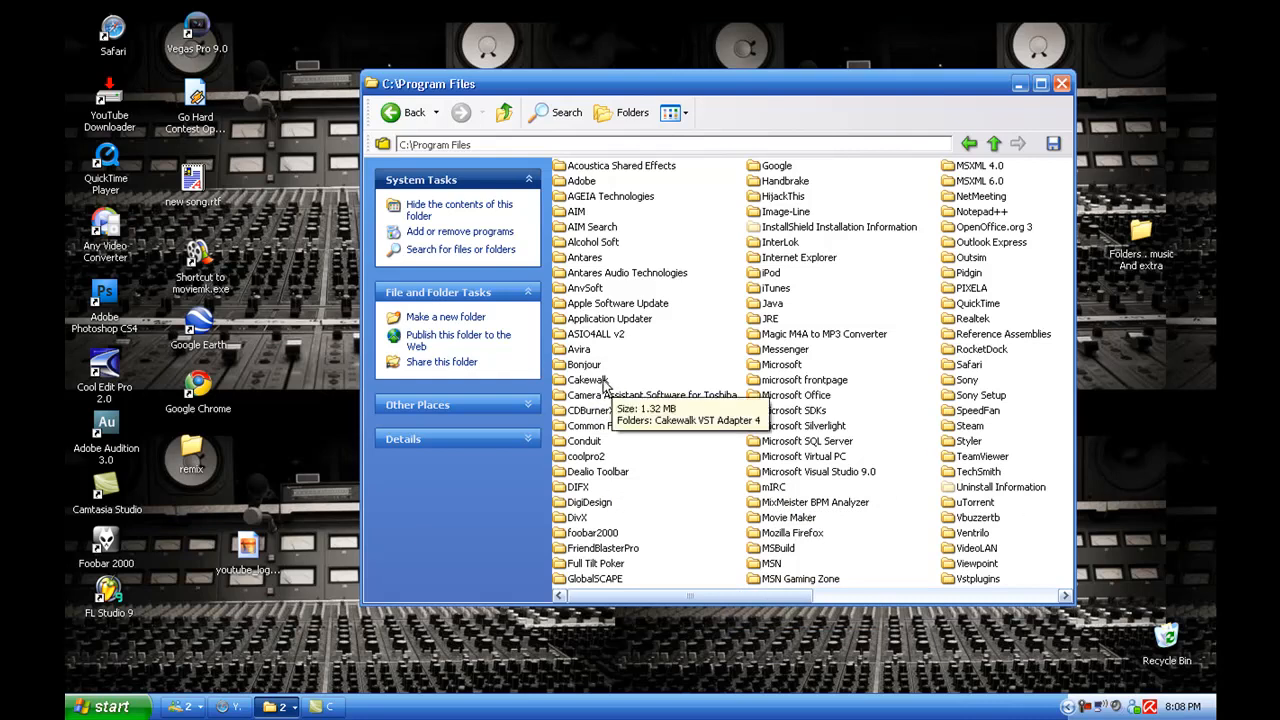
double_click(587, 379)
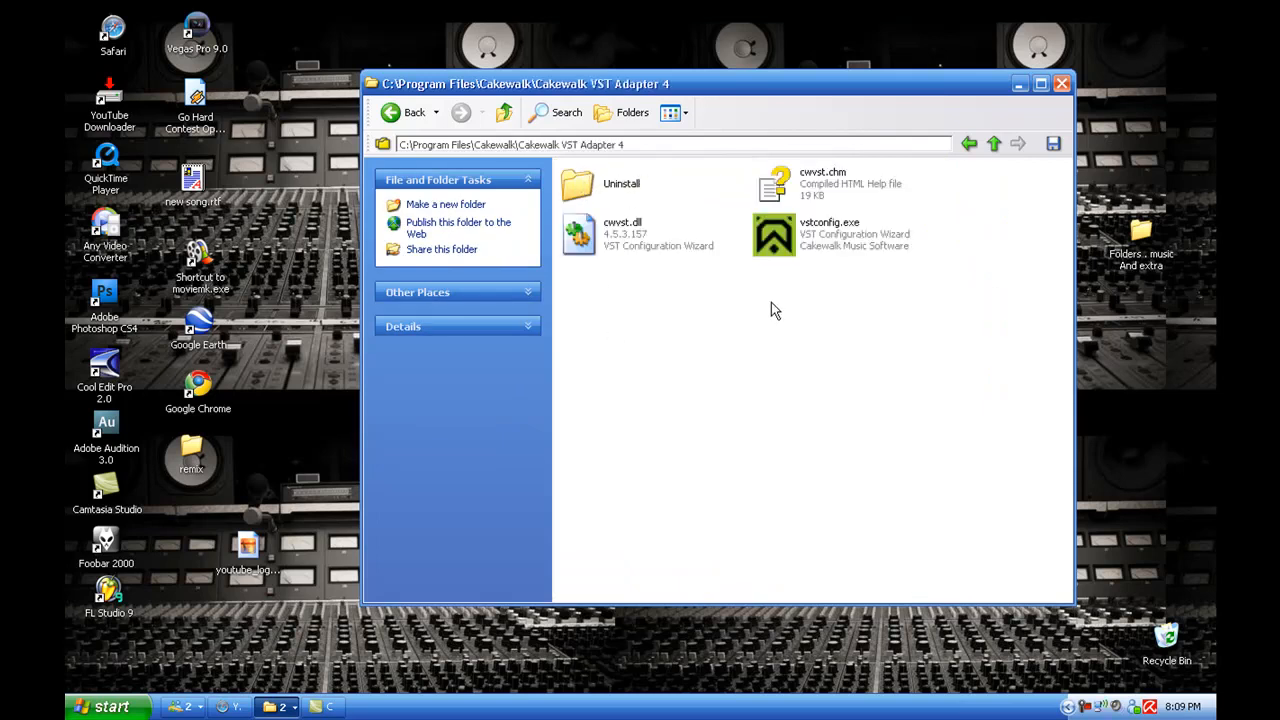
double_click(773, 235)
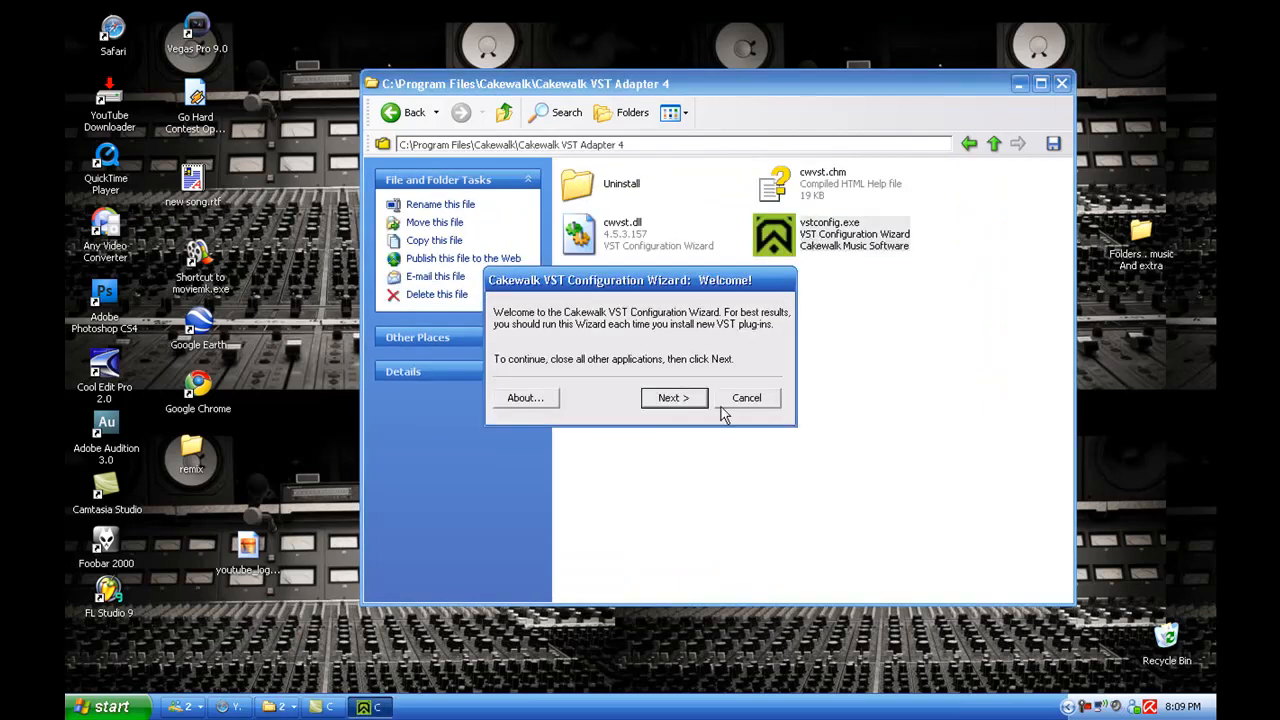
left_click(673, 397)
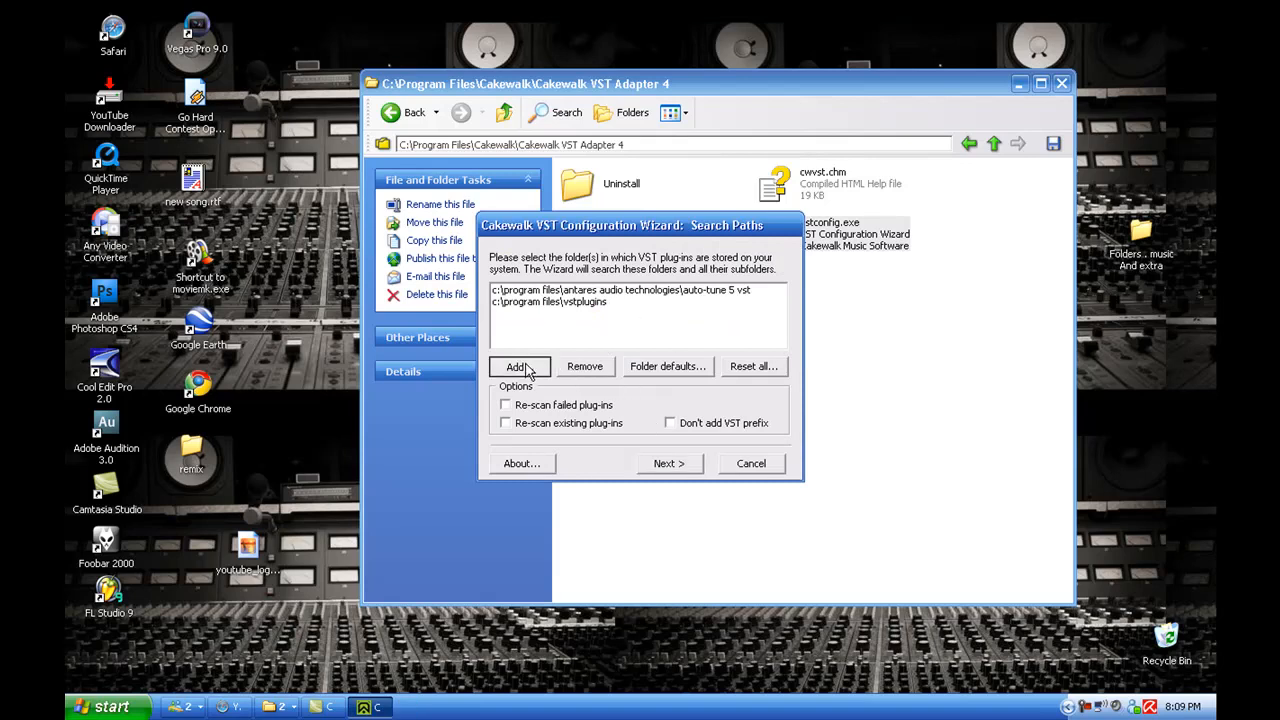
left_click(518, 366)
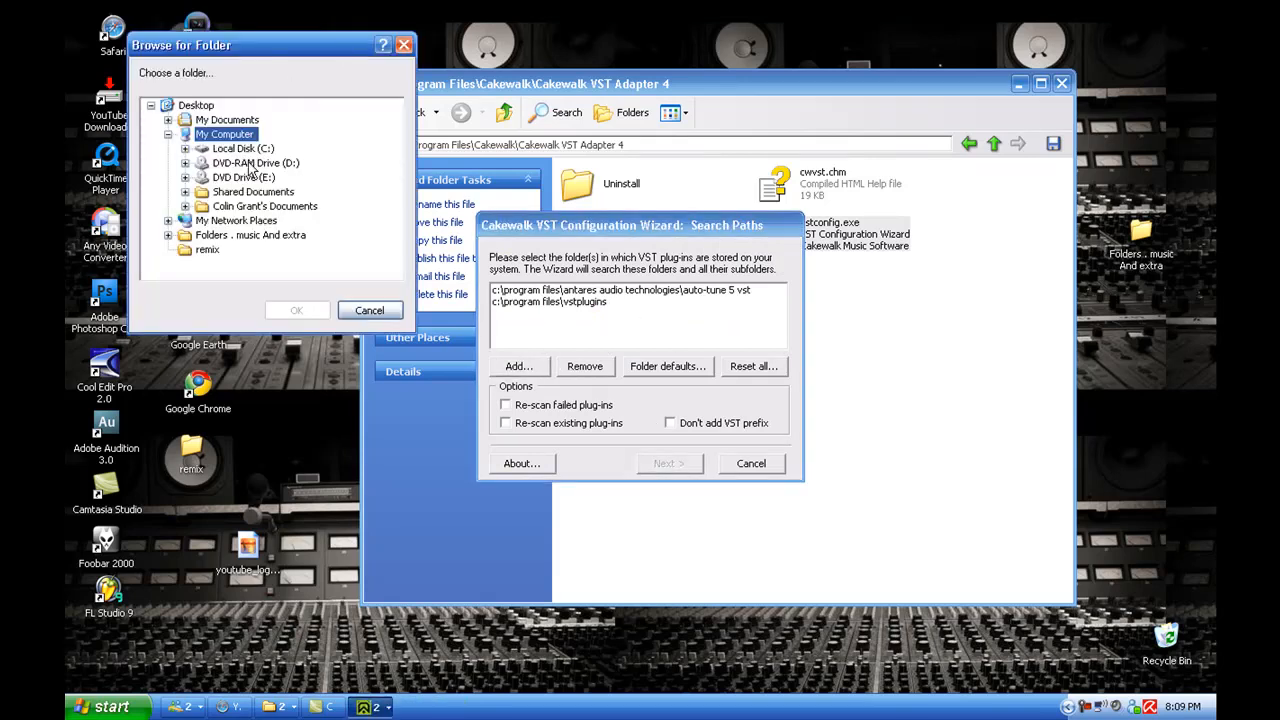
mouse_move(623, 325)
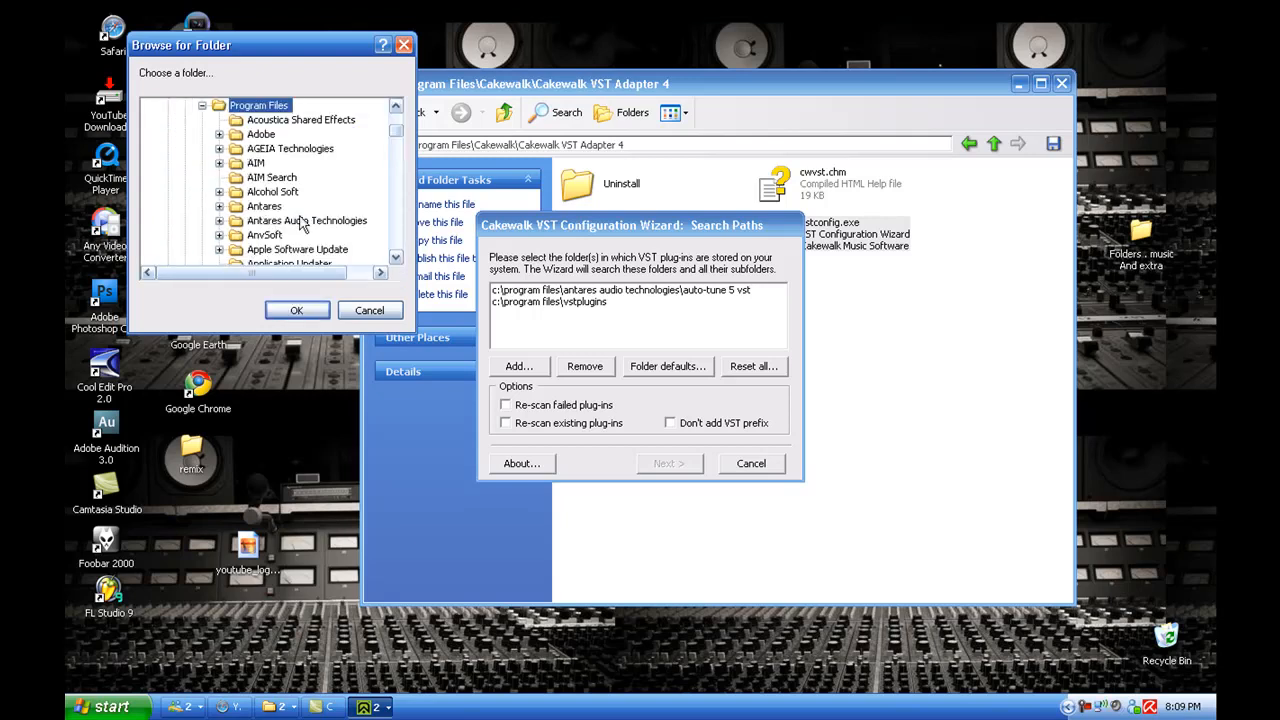
left_click(307, 220)
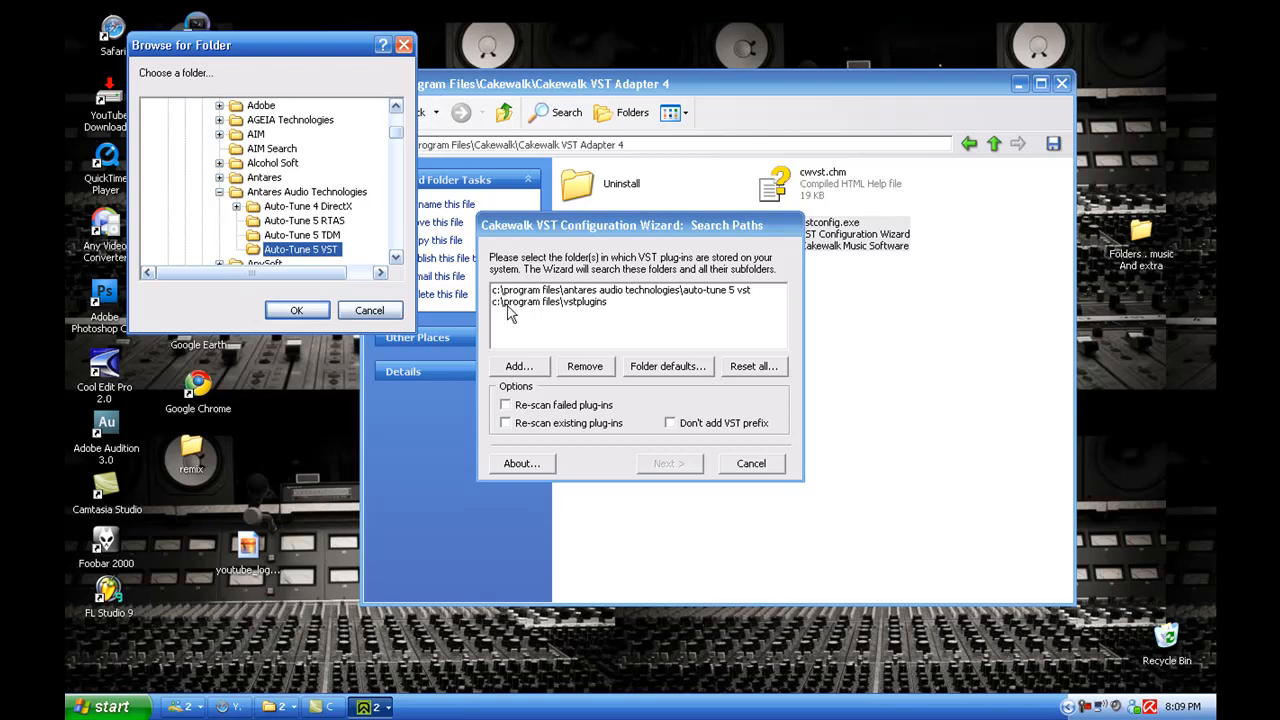
left_click(310, 206)
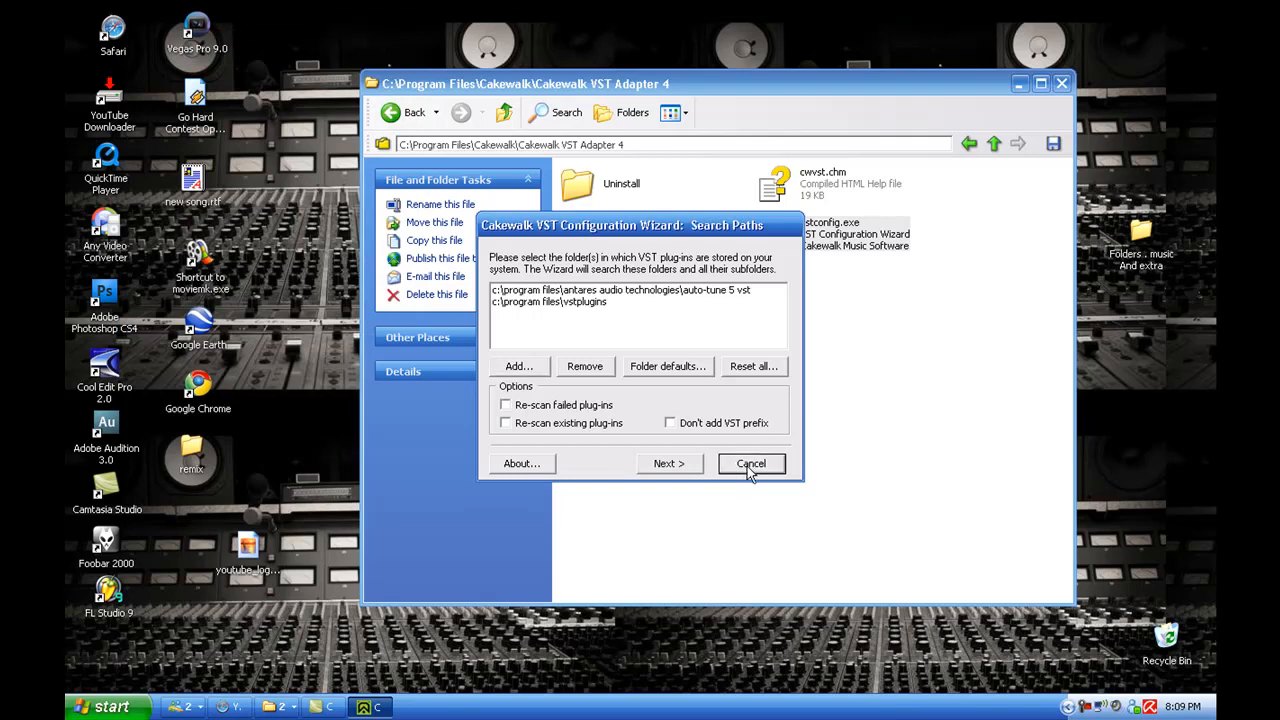
Step: Cancel the Cakewalk VST wizard and relaunch Cool Edit Pro 2.0 from its desktop shortcut
left_click(750, 463)
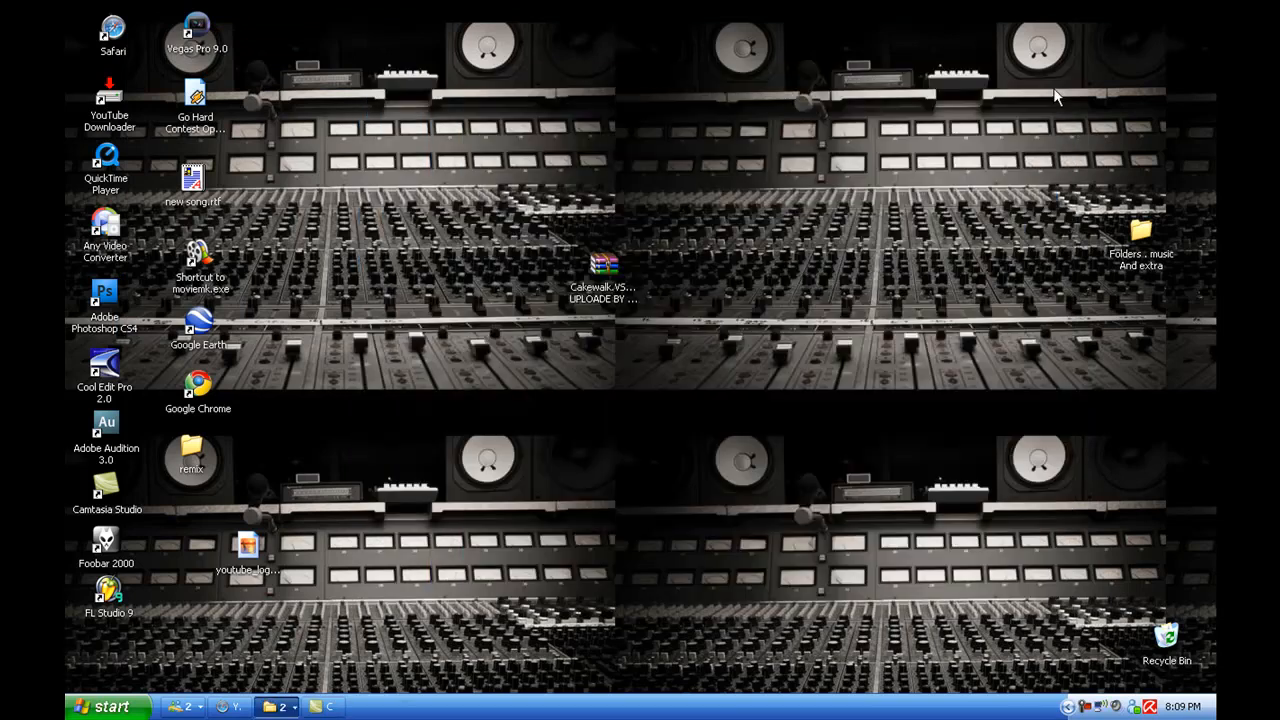
double_click(104, 370)
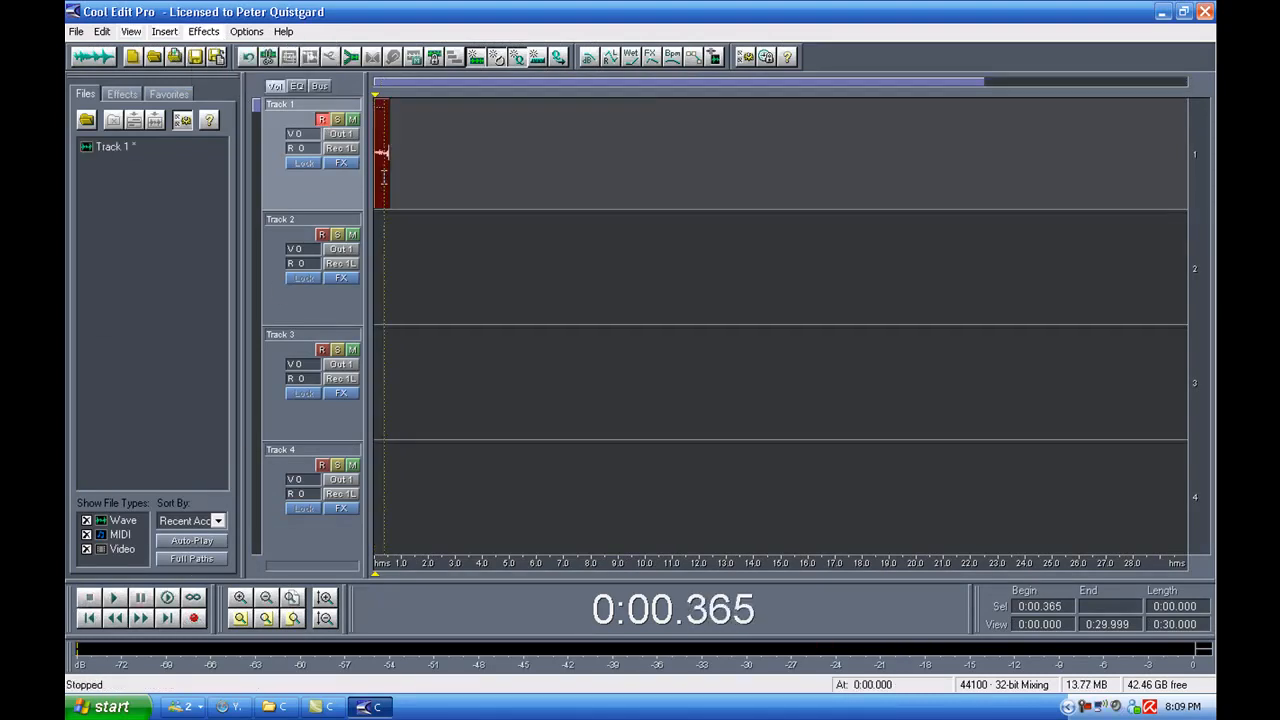
Step: Check the Effects menu in waveform view, then quit, declining to save Track 1 and the session
left_click(167, 31)
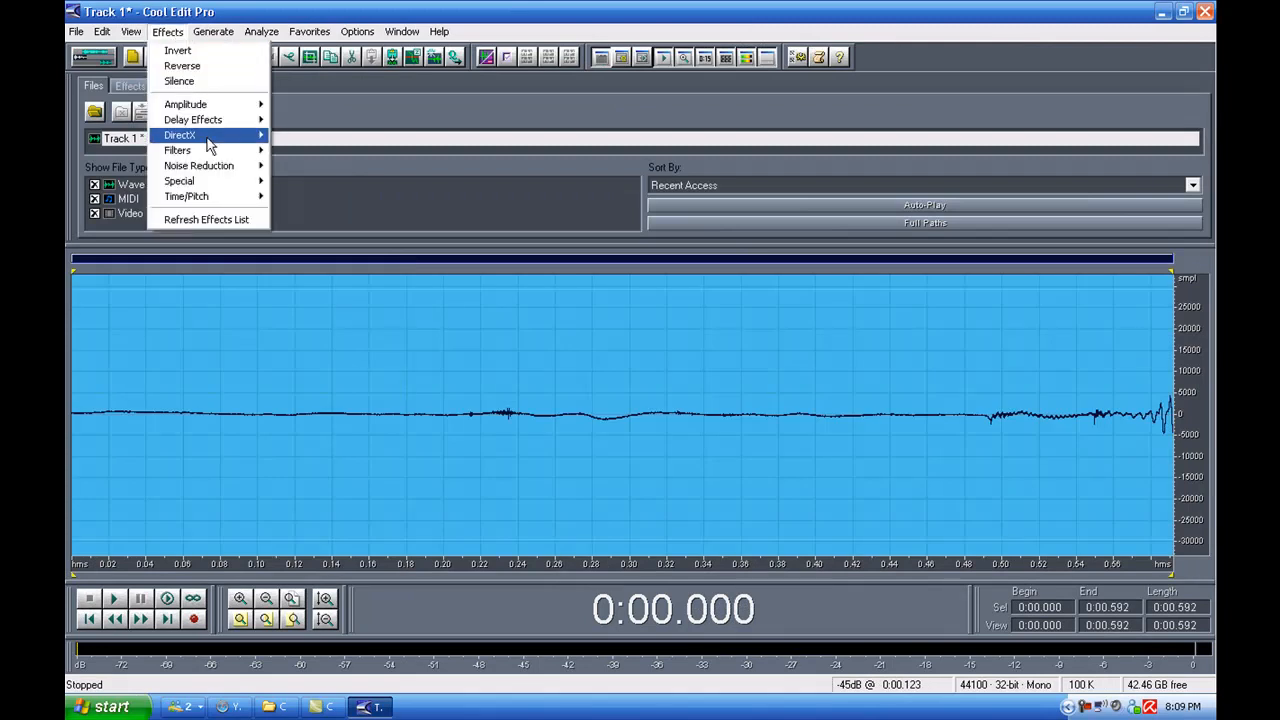
left_click(206, 219)
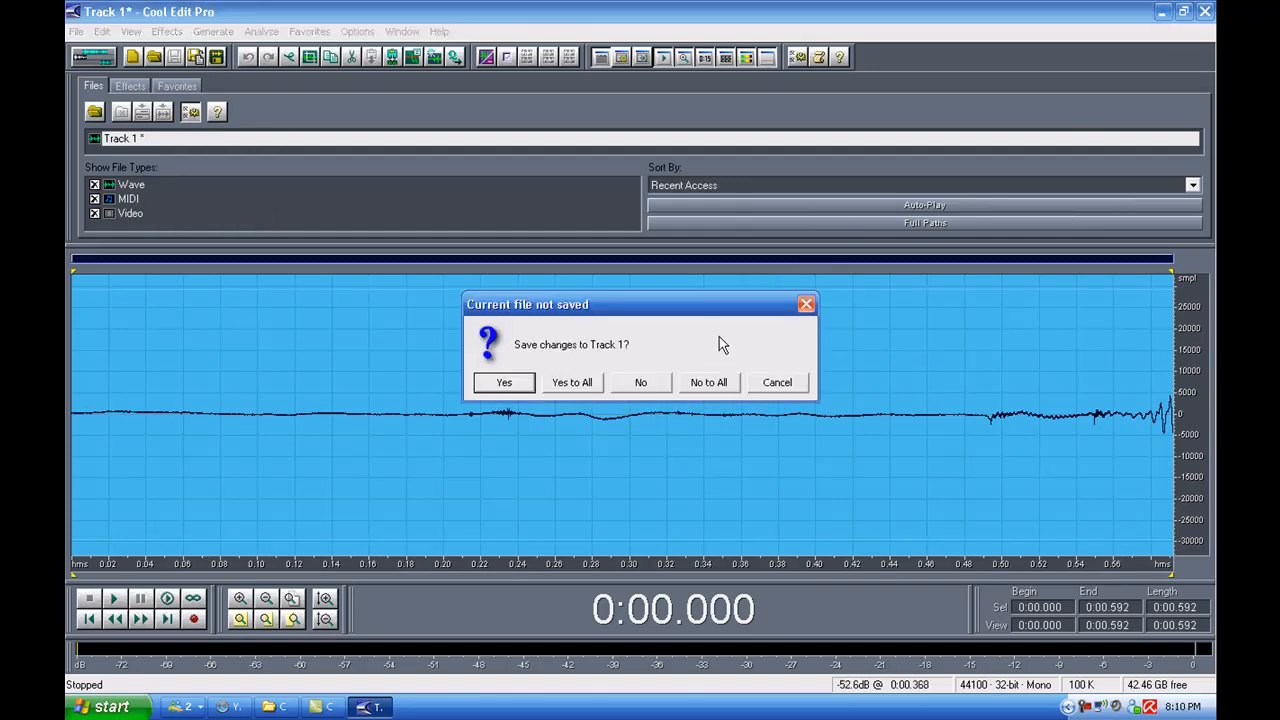
left_click(640, 382)
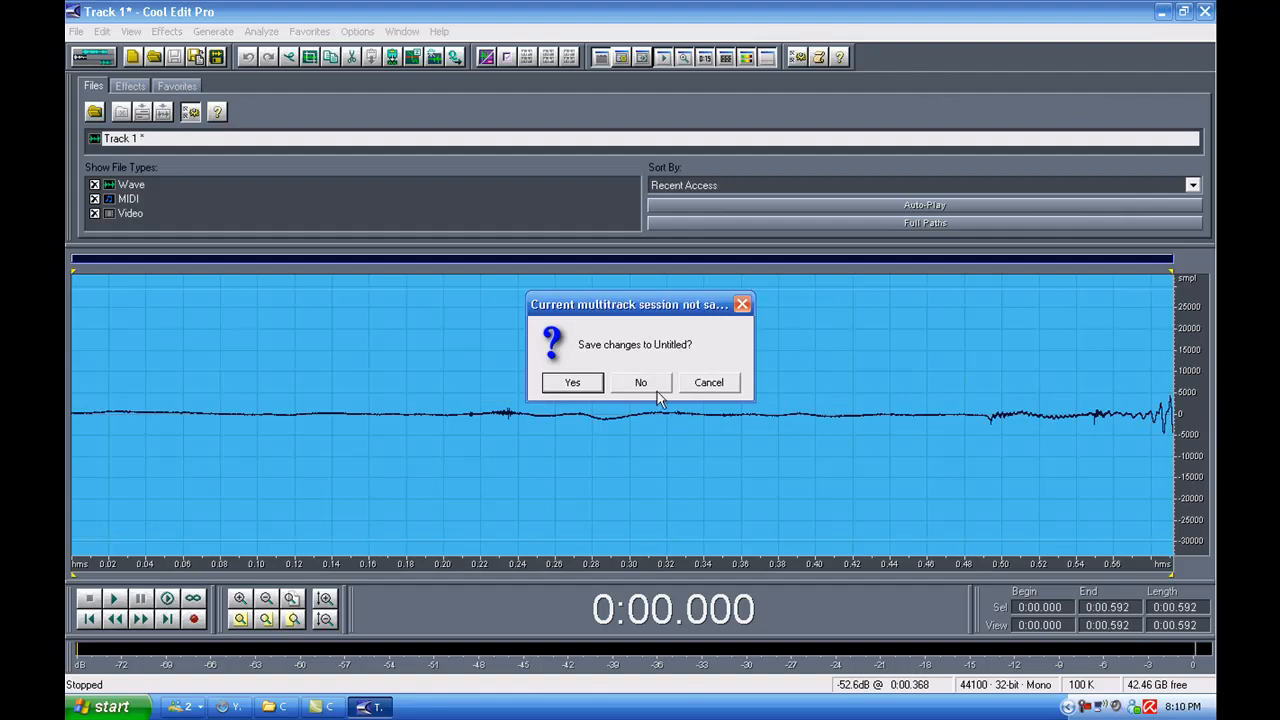
left_click(640, 382)
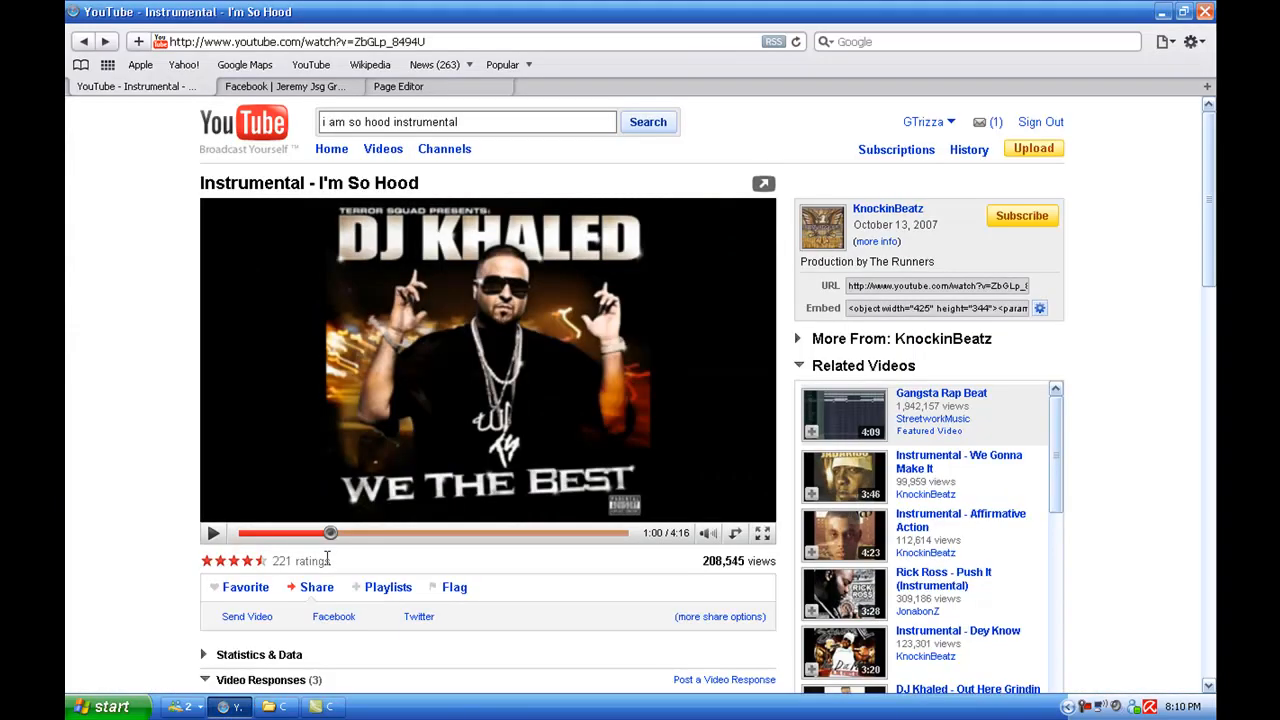
Step: Scroll through the JSG site in the Piczo page editor, then move to the Facebook profile
left_click(398, 86)
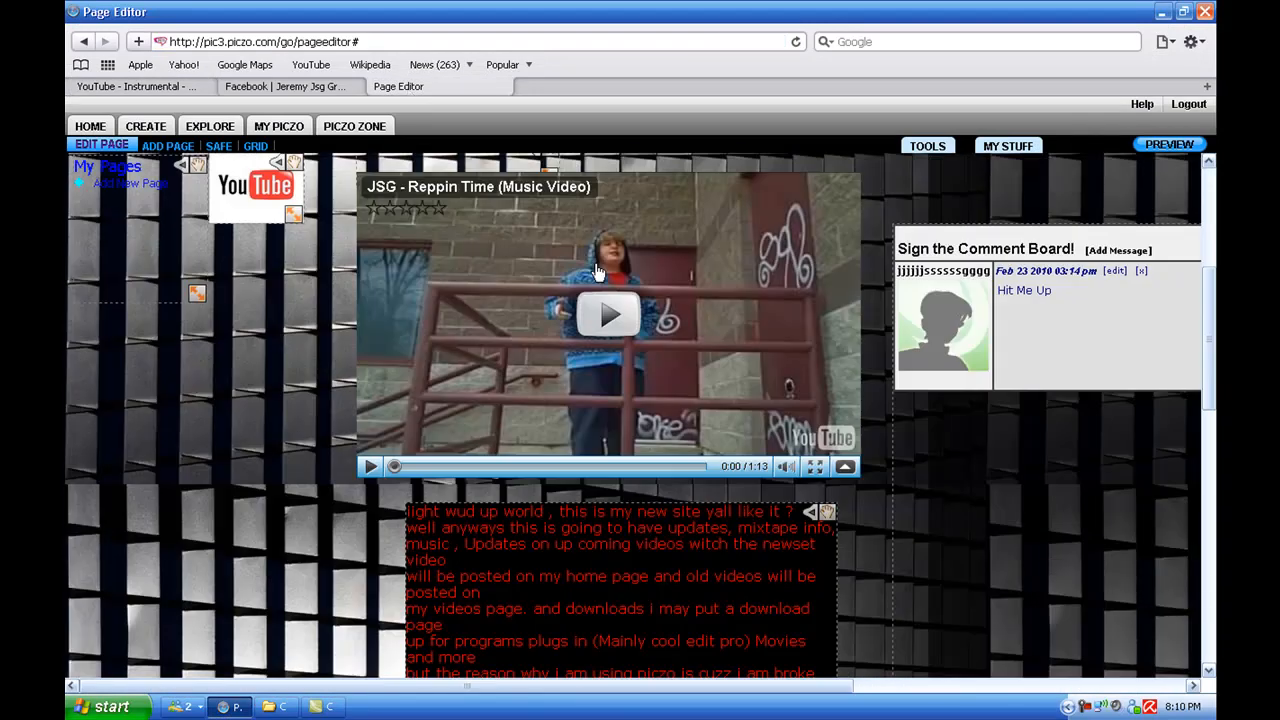
scroll("up", 3)
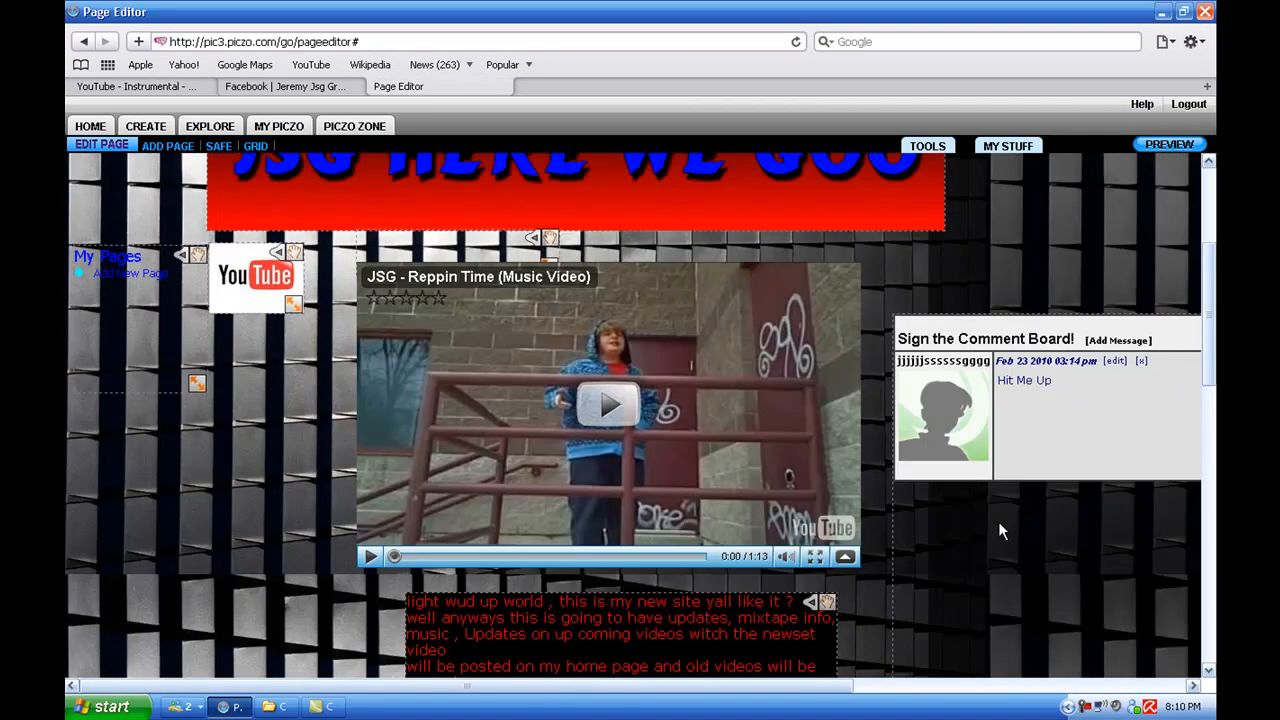
scroll("down", 3)
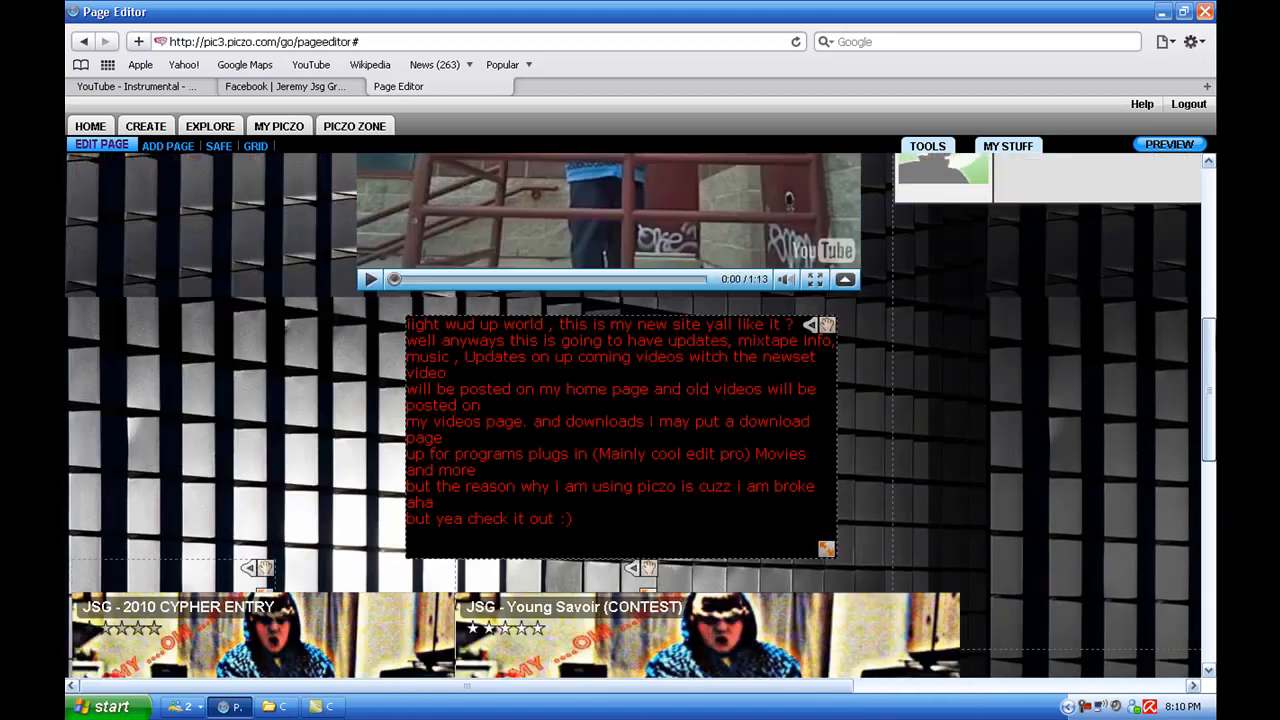
scroll("up", 3)
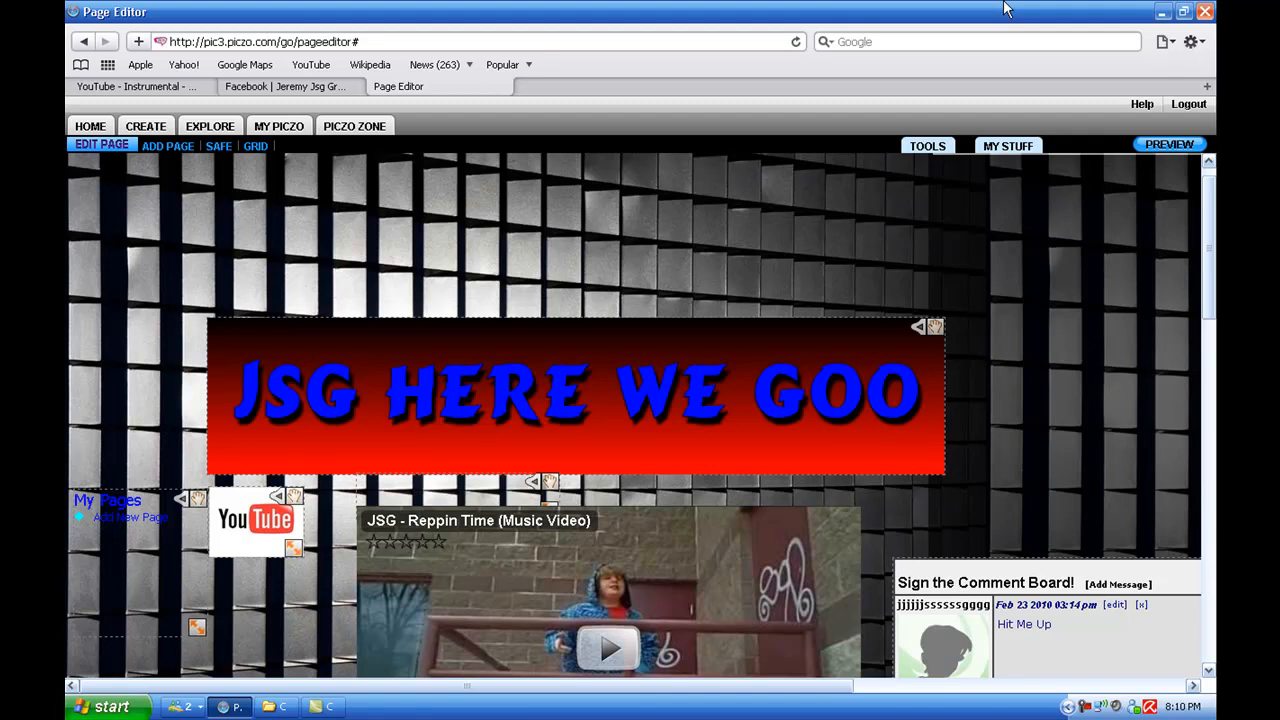
mouse_move(459, 16)
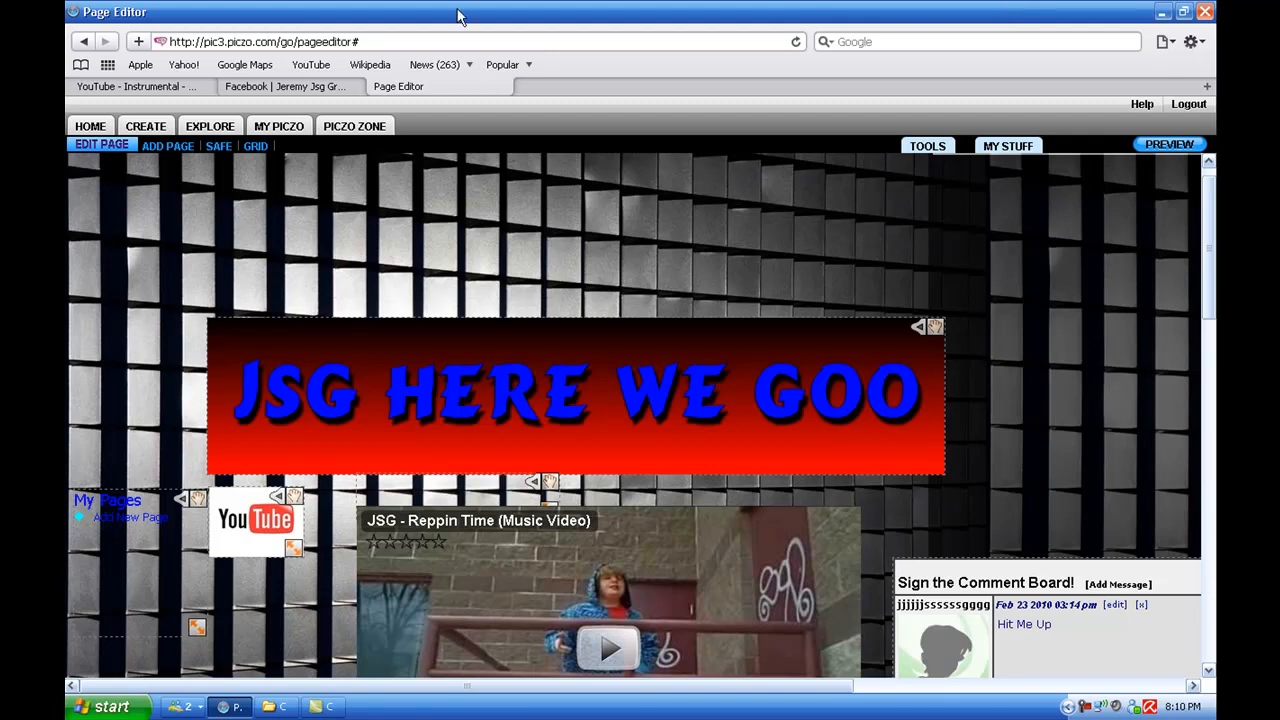
mouse_move(493, 8)
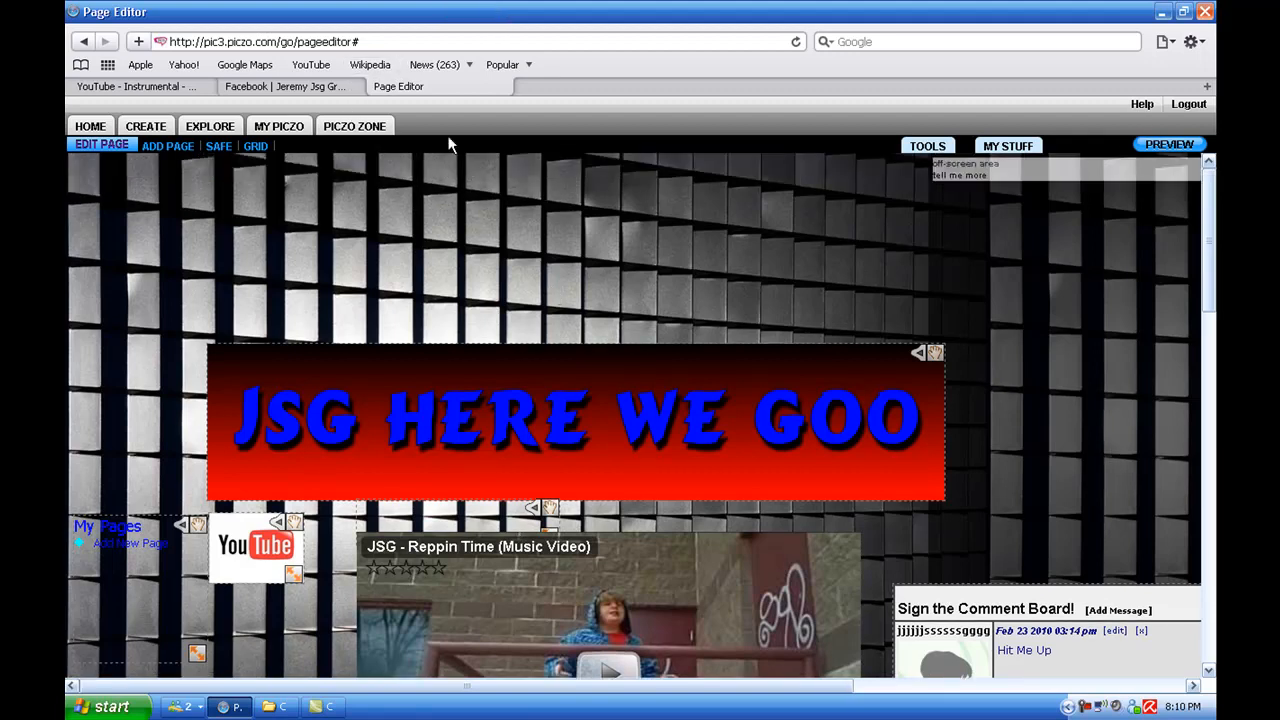
left_click(287, 86)
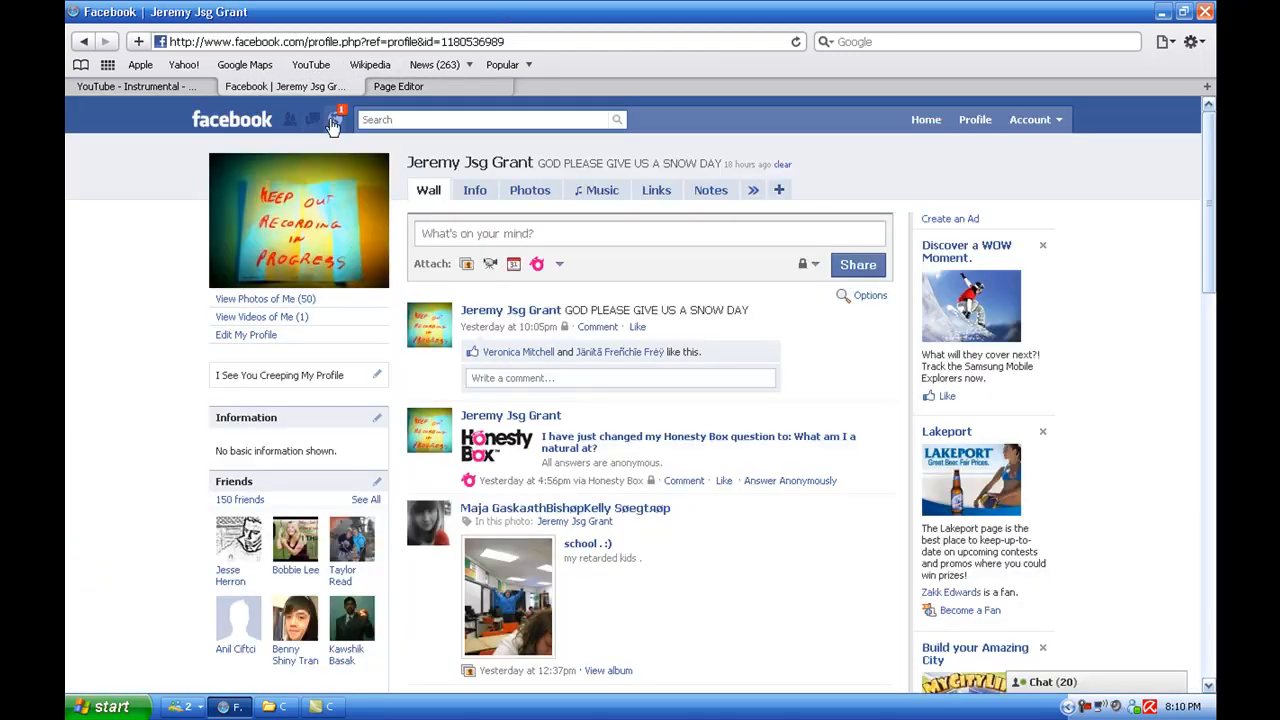
scroll("down", 3)
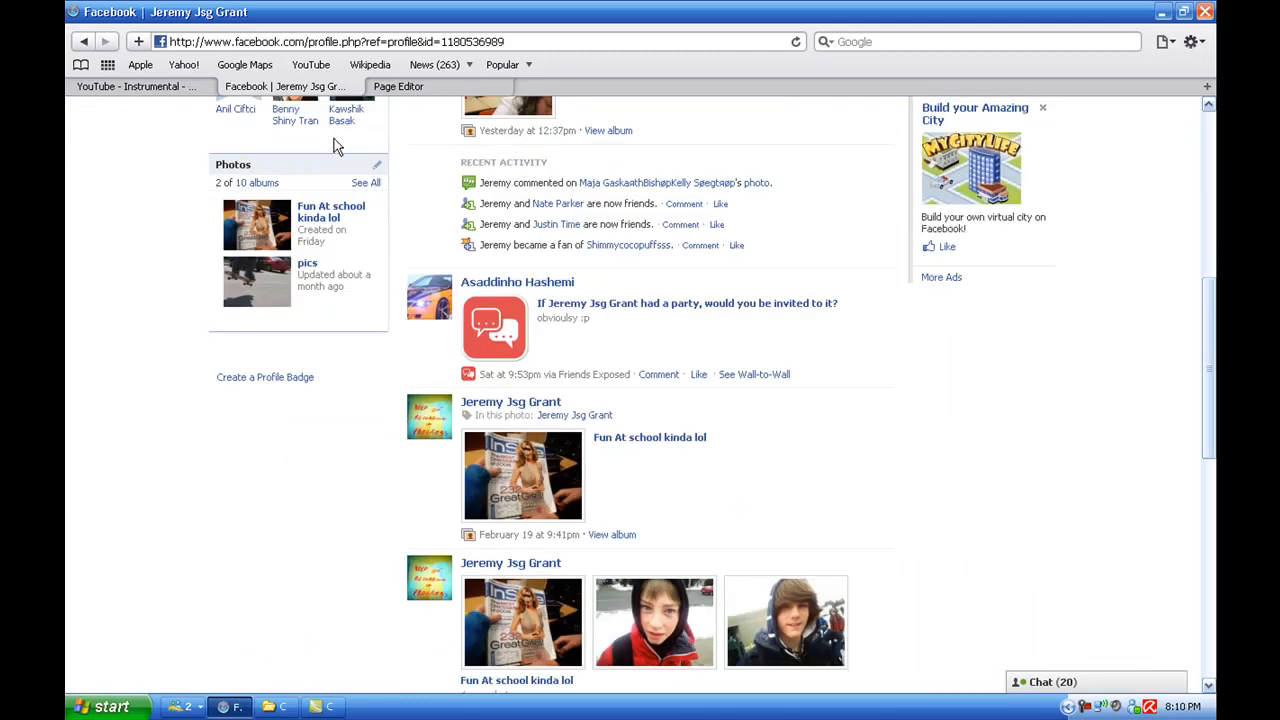